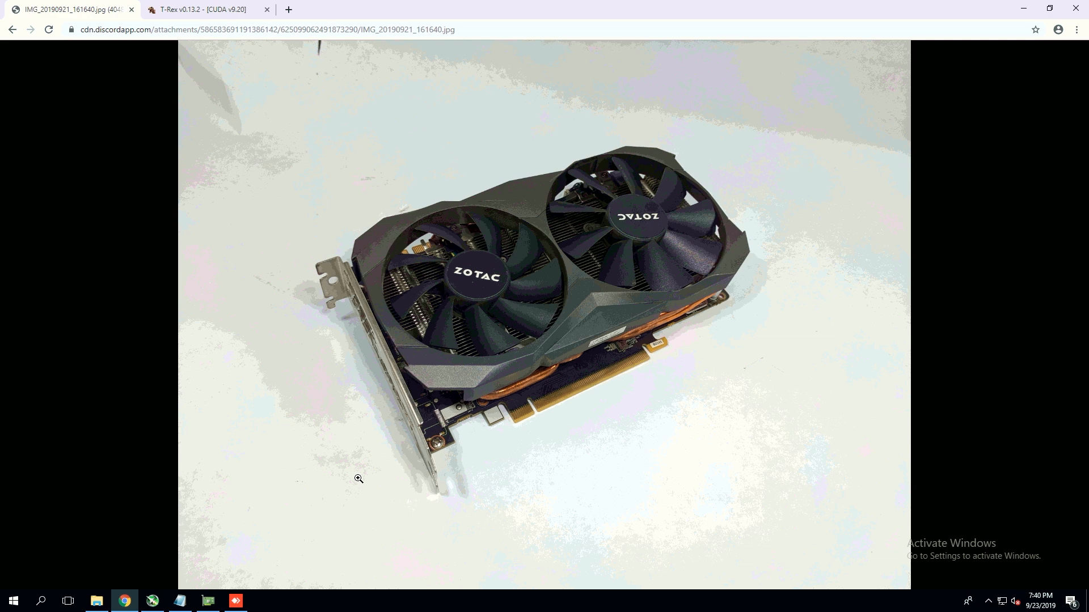
mouse_move(301, 68)
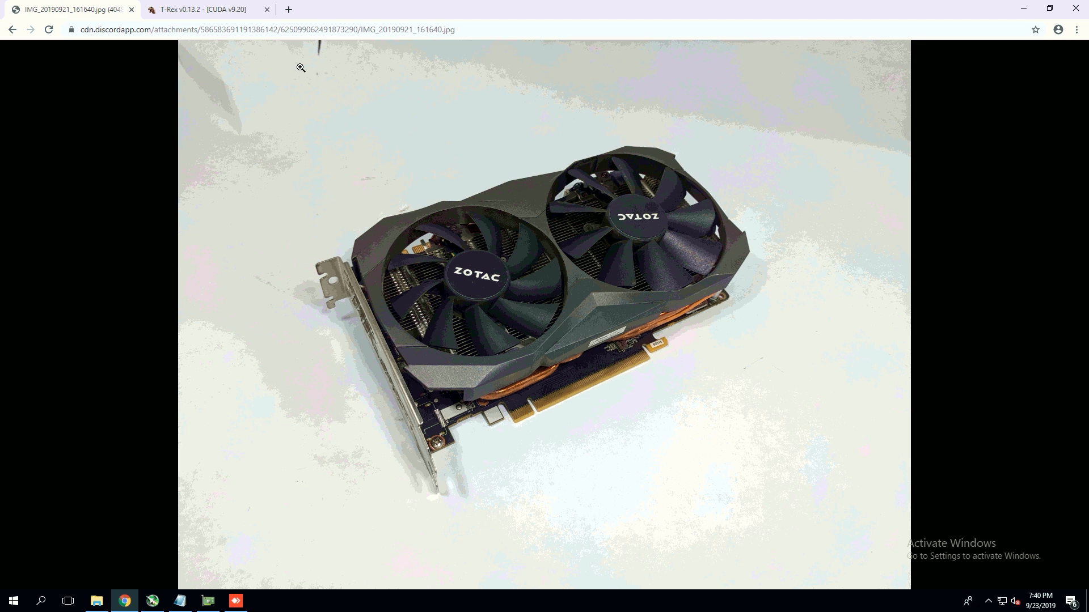
mouse_move(403, 309)
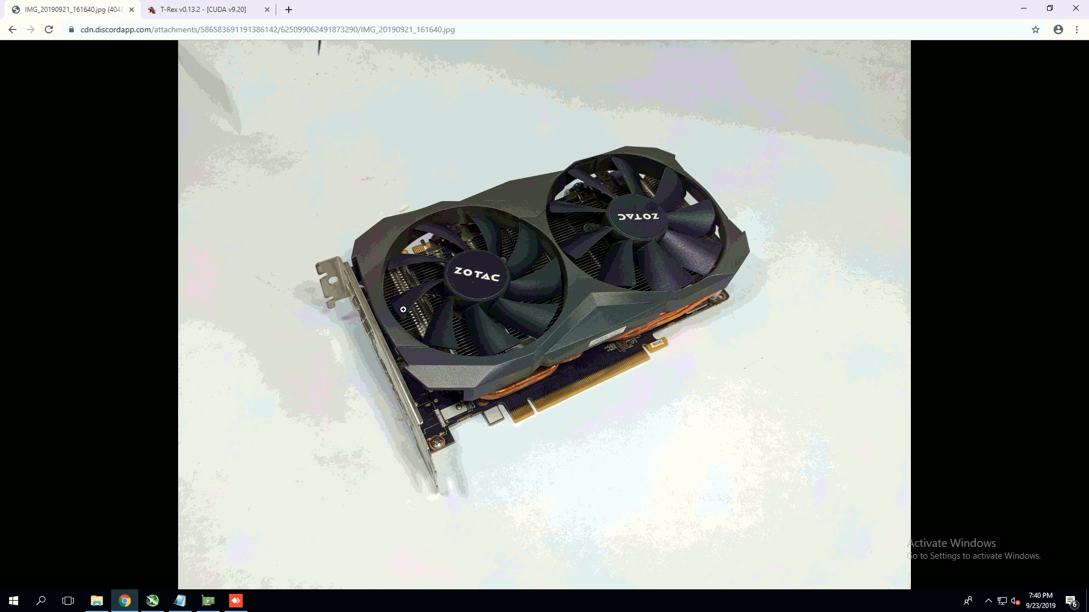
mouse_move(429, 394)
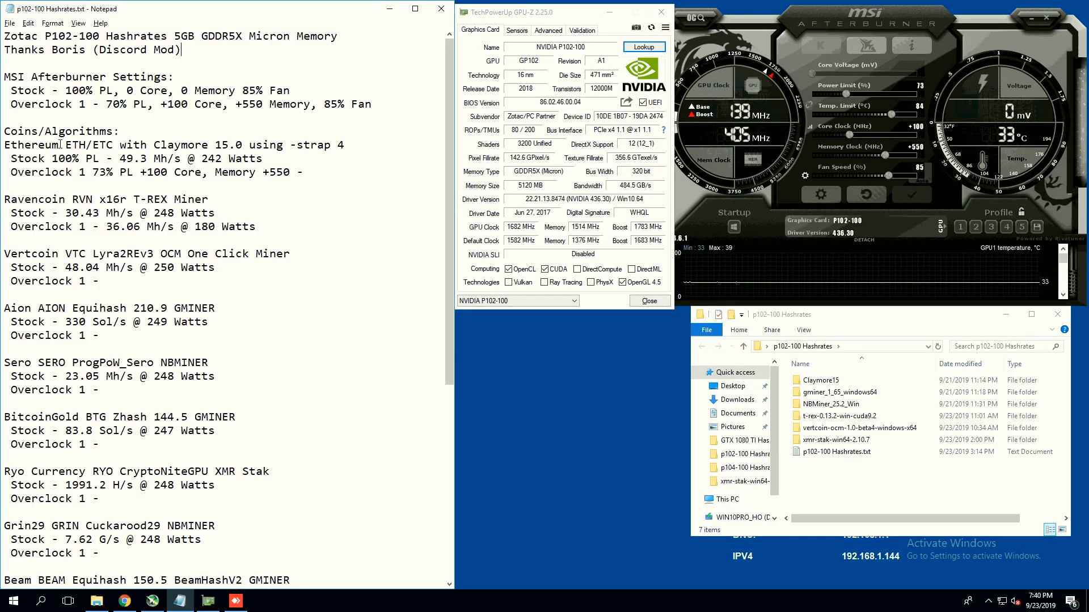
mouse_move(118, 245)
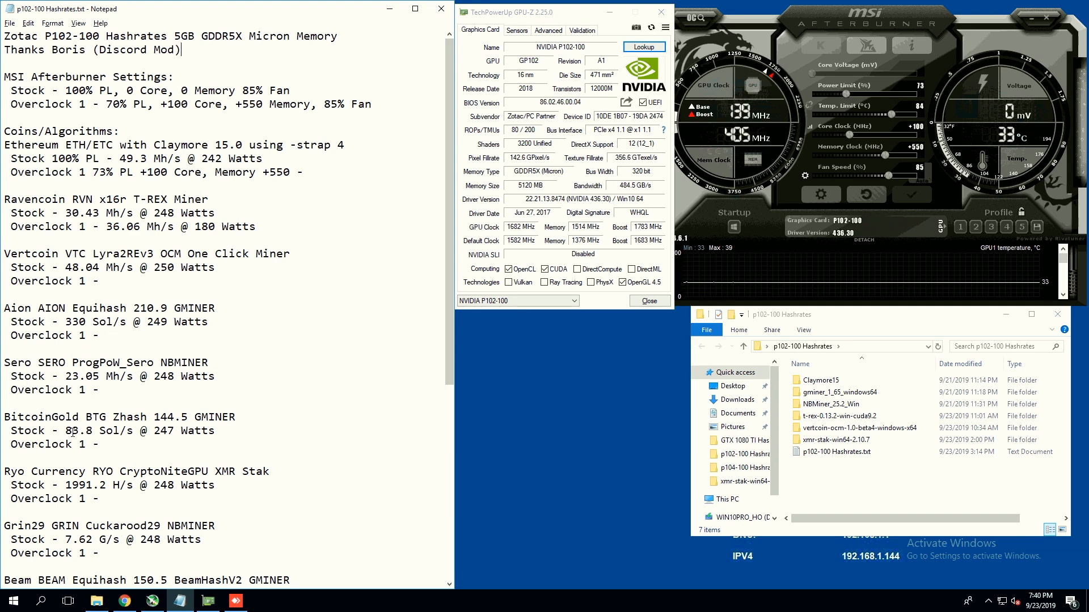
Step: Scroll the notes, highlighting the Discord mod credit line and Vertcoin stock hashrate and wattage
scroll("down", 3)
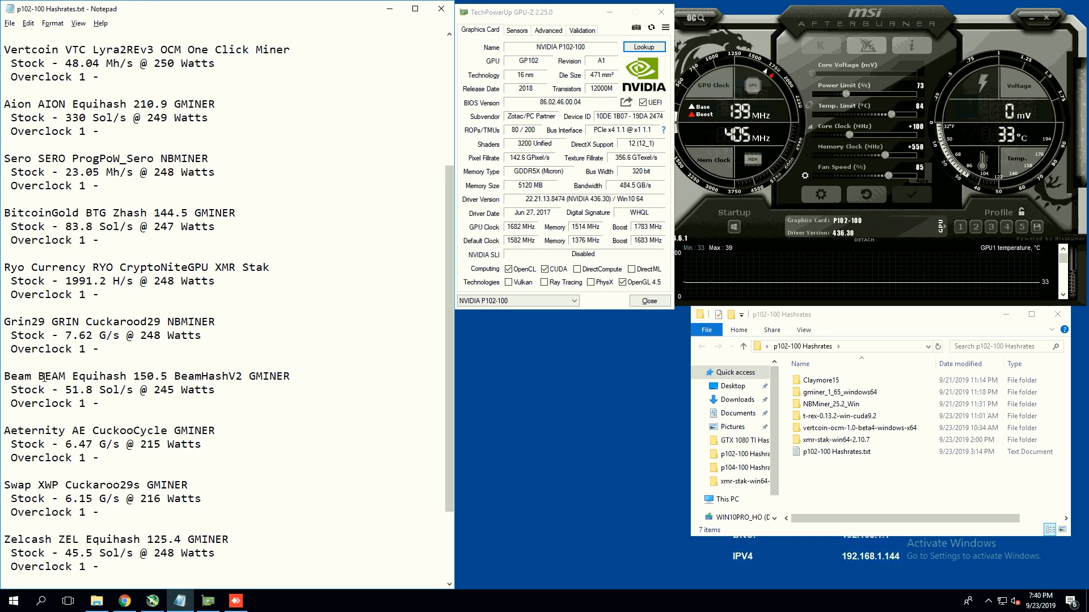
scroll("down", 3)
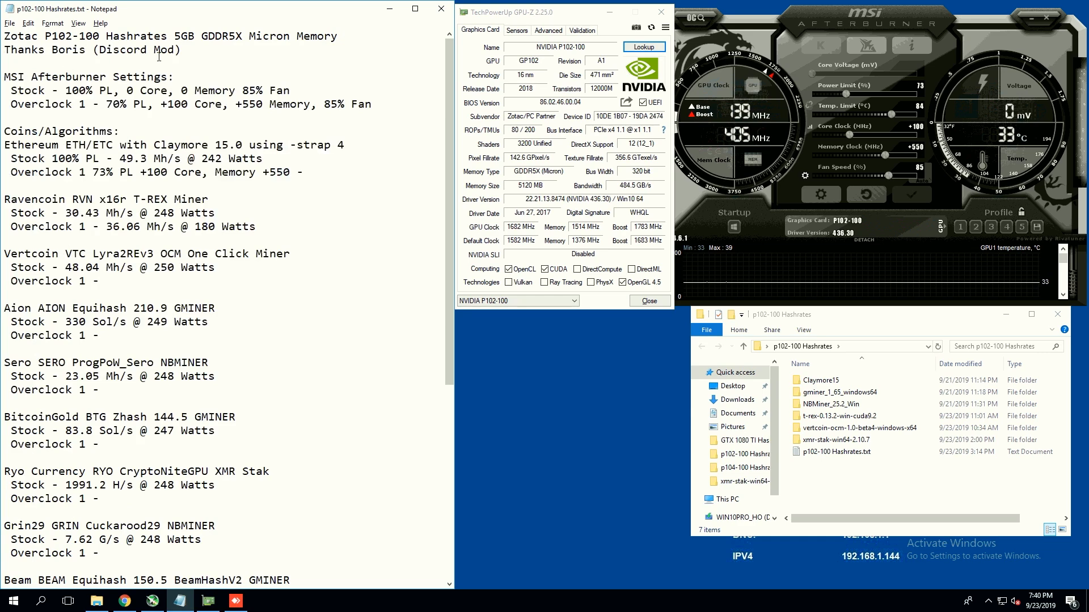
triple_click(90, 50)
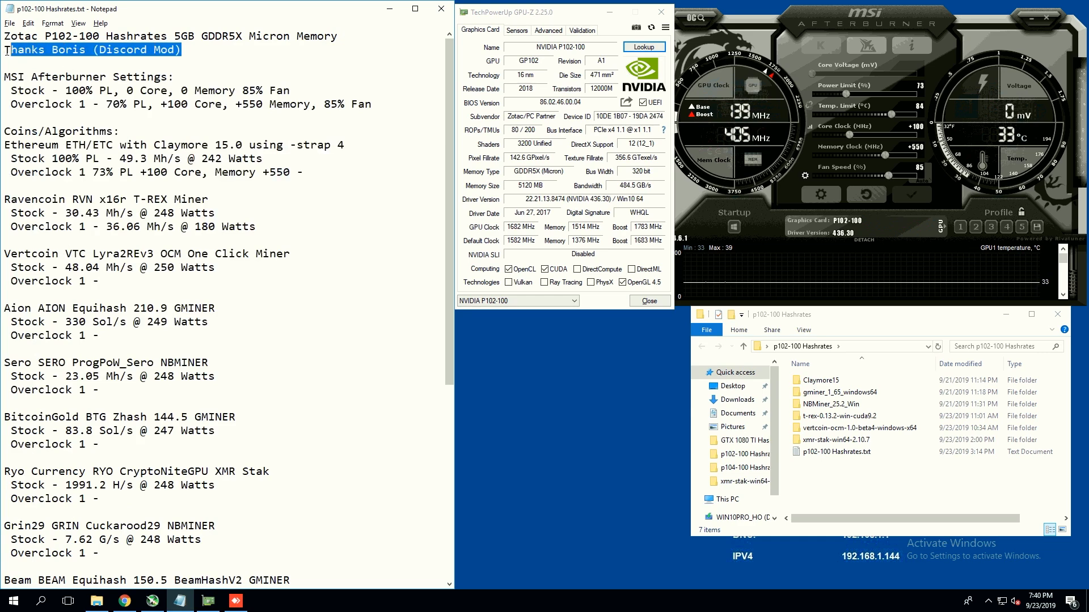
left_click(220, 54)
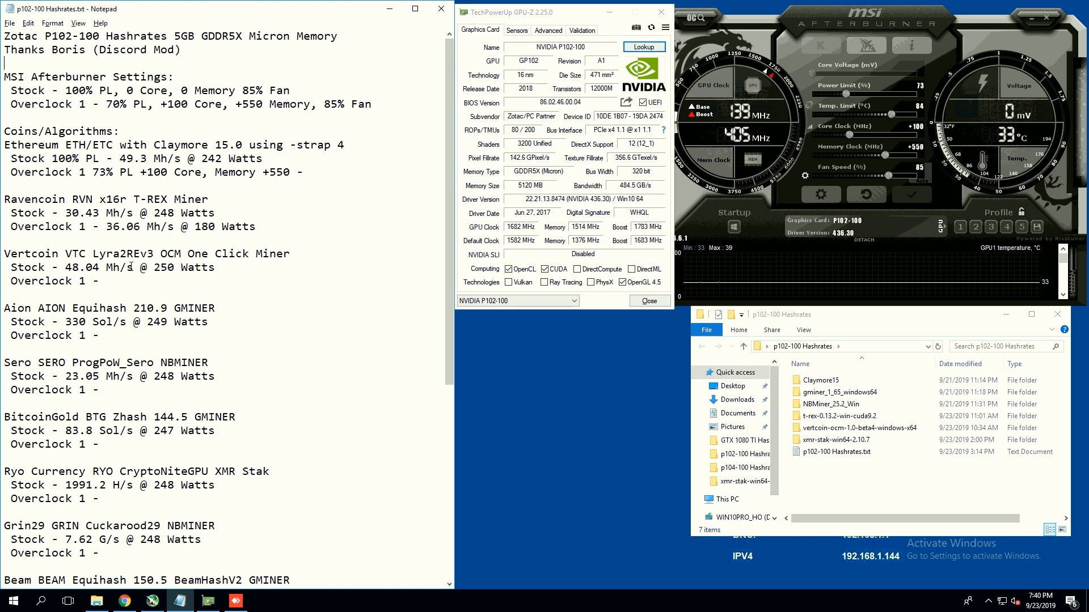
left_click_drag(27, 267, 185, 267)
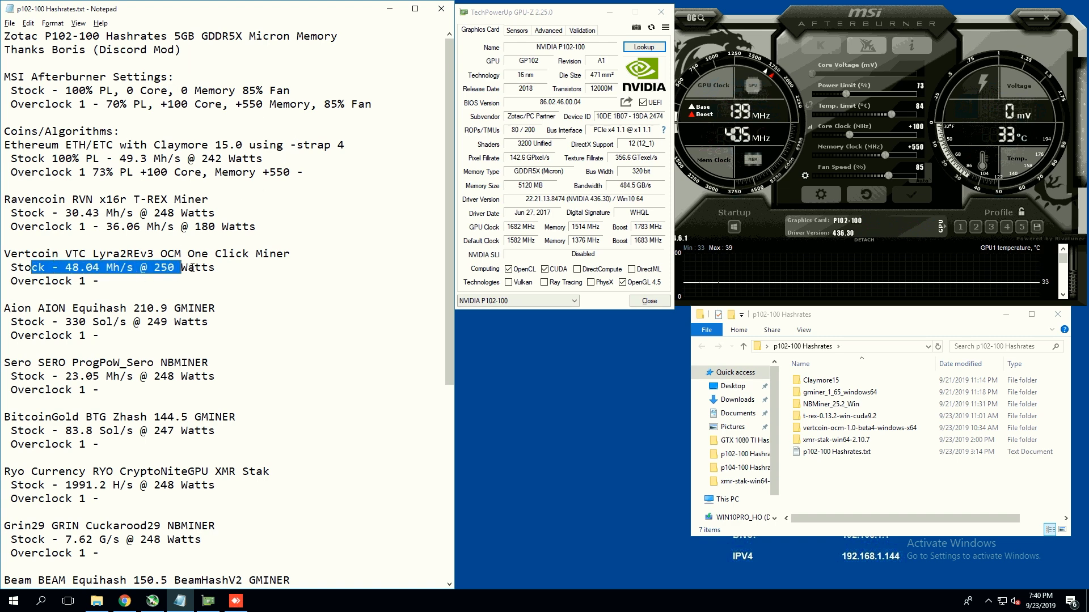
left_click(108, 285)
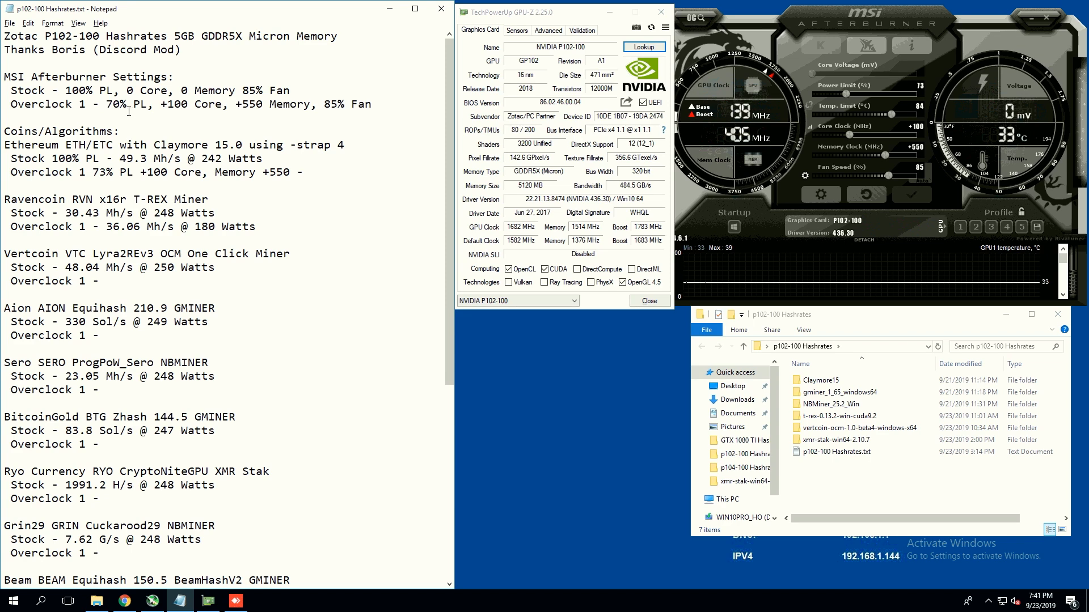
Step: Select the 70% power-limit value and highlight the Ethereum overclock core and memory settings
double_click(116, 104)
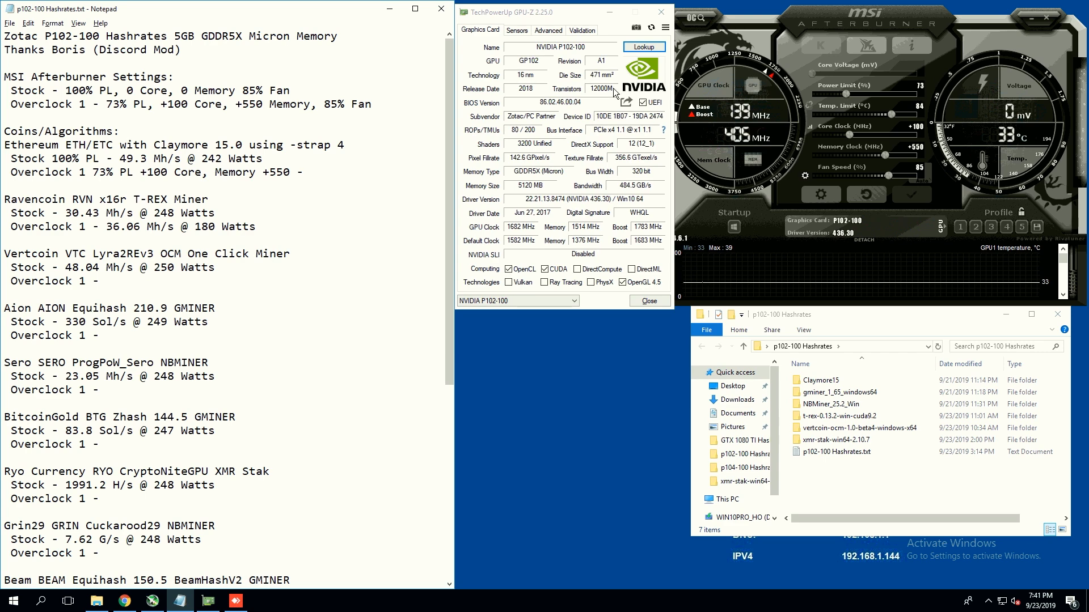
left_click(331, 174)
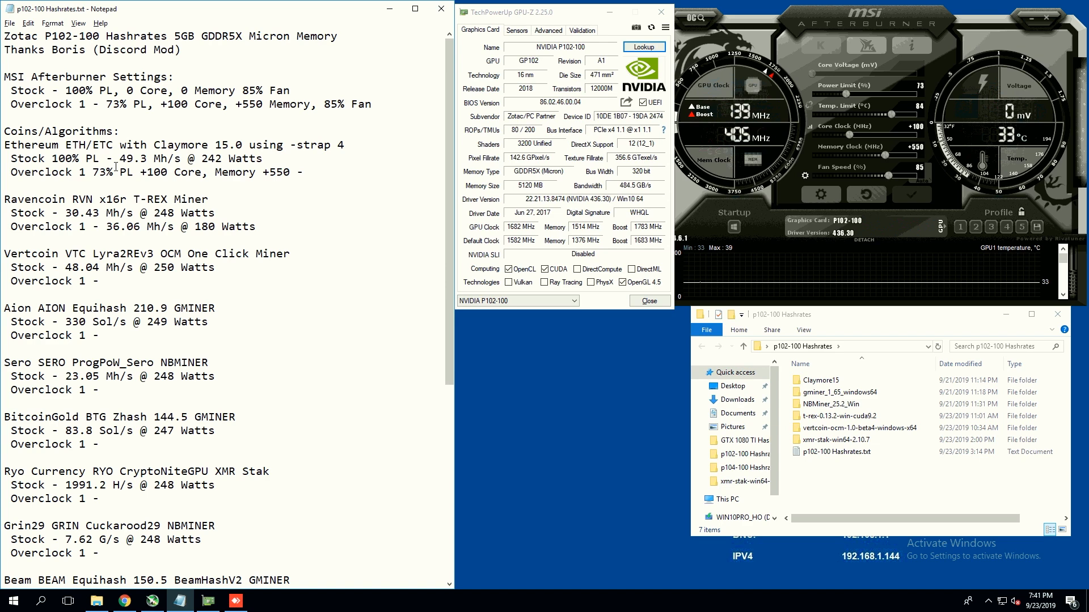
left_click_drag(141, 172, 262, 171)
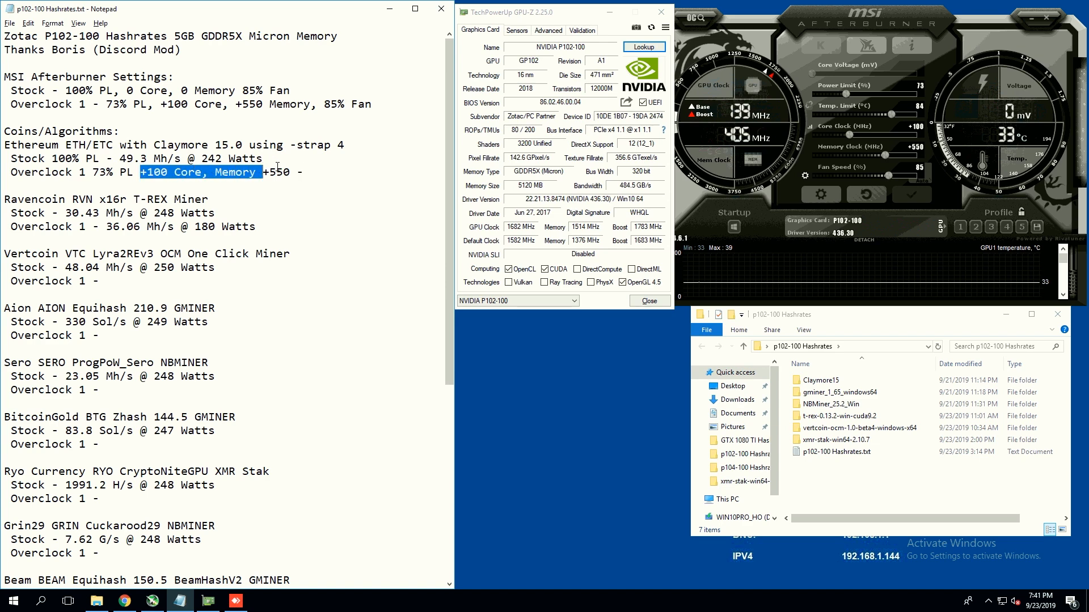
left_click(295, 171)
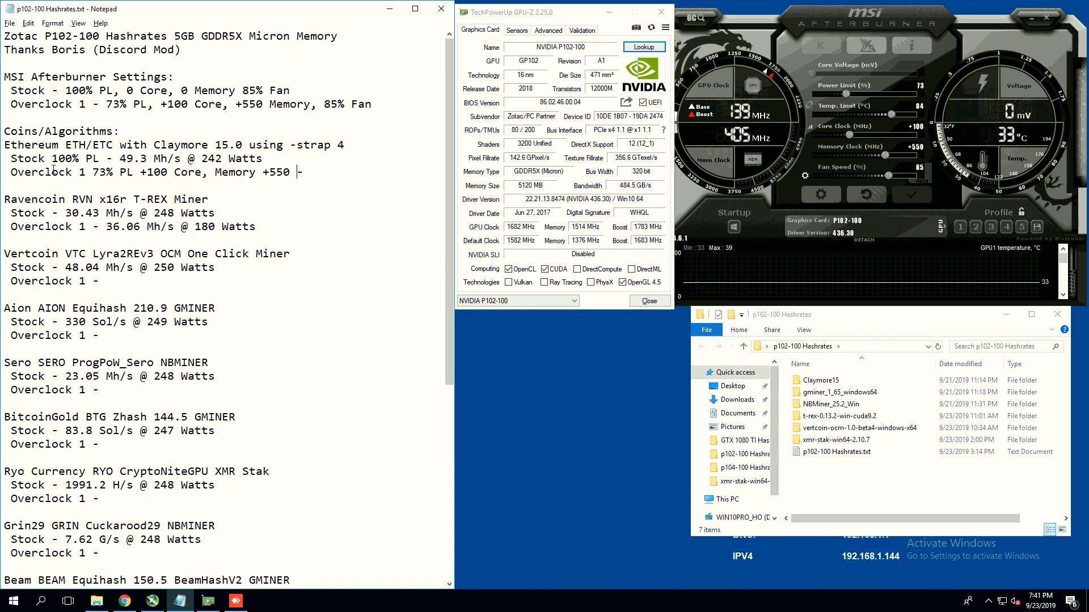
Step: Open the Claymore15 miner folder and re-highlight the Ethereum overclock settings
left_click(819, 380)
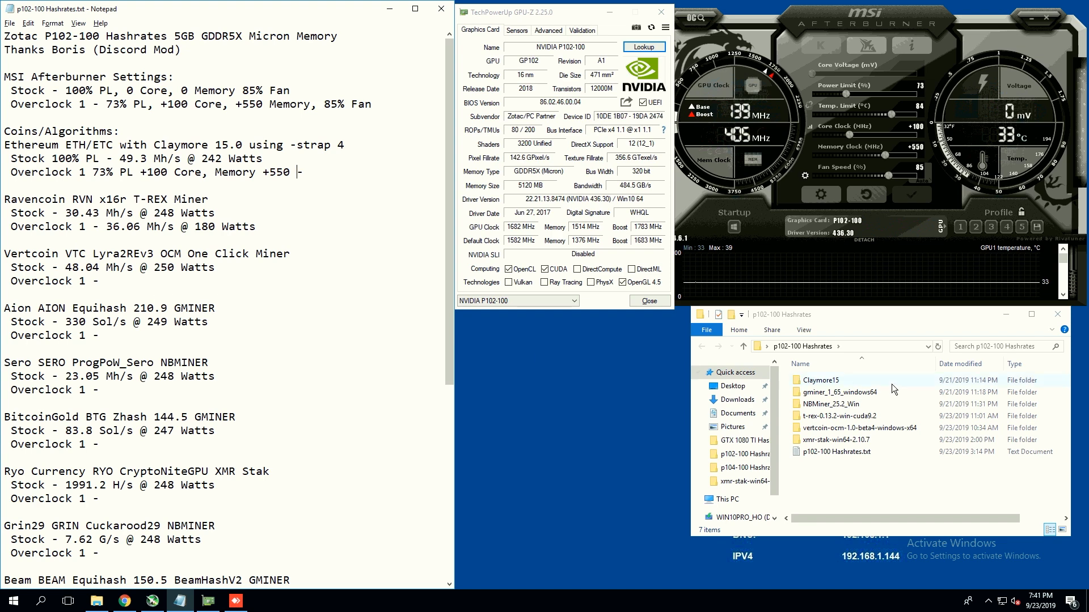
double_click(819, 380)
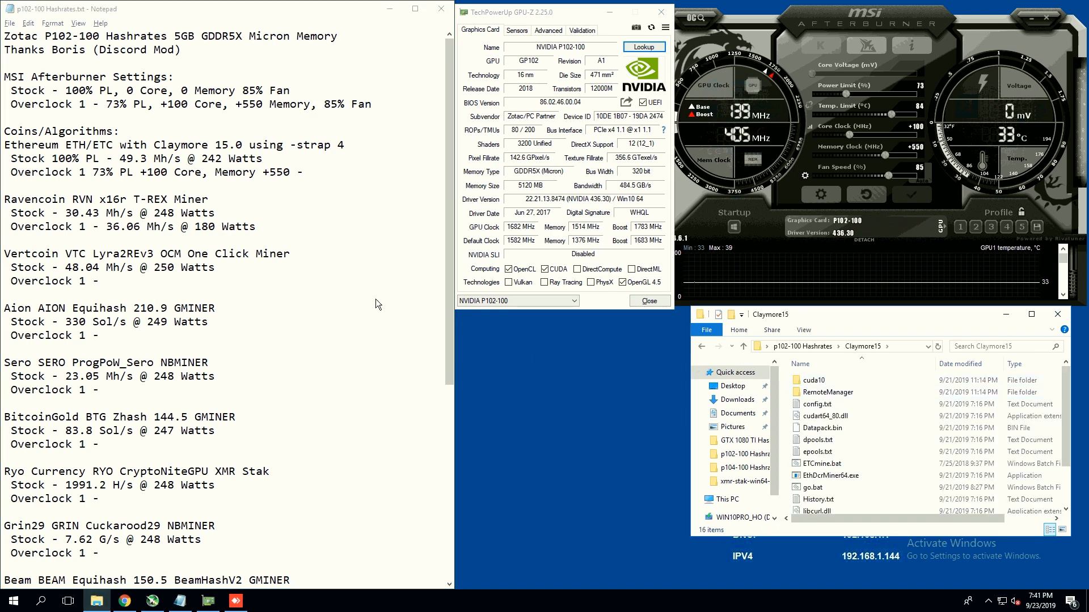
left_click_drag(34, 172, 261, 171)
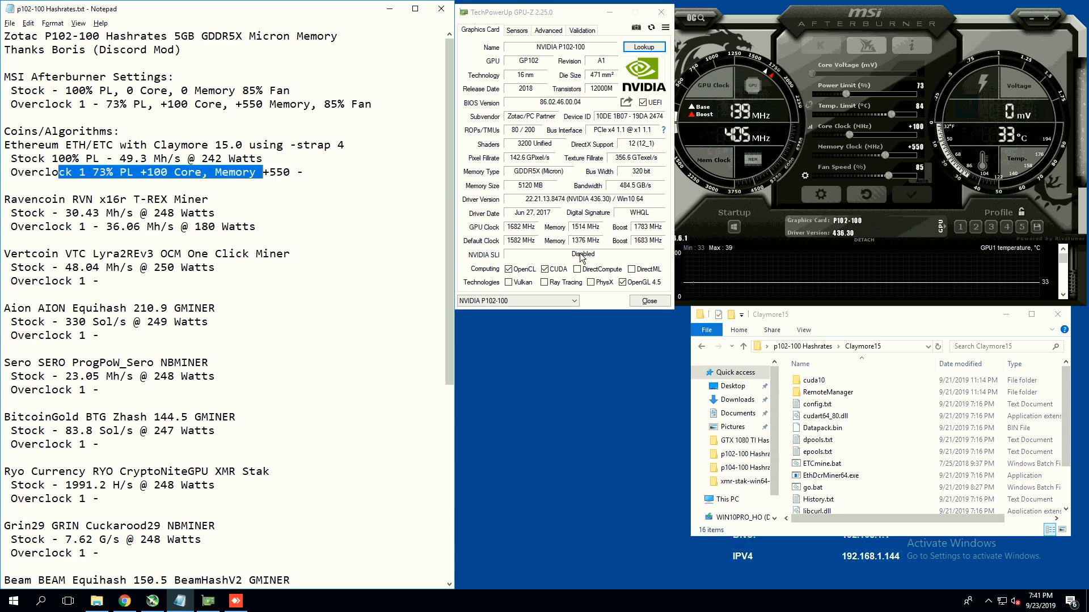
scroll("down", 3)
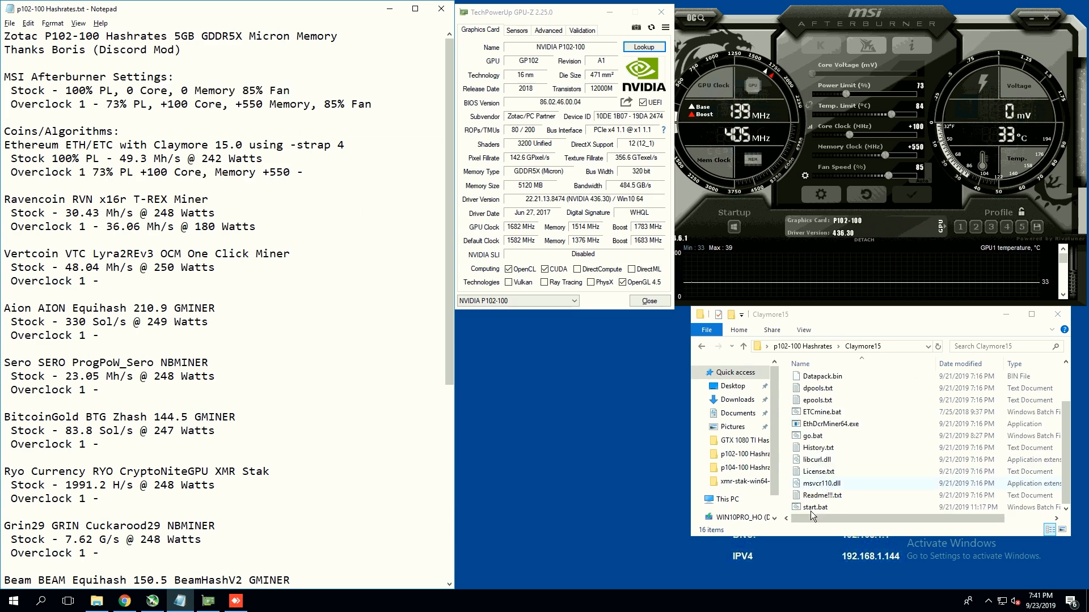
Step: Run Claymore's start.bat and record Ethereum Overclock 1 as 54.3 Mh/s @ 183 Watts
double_click(813, 507)
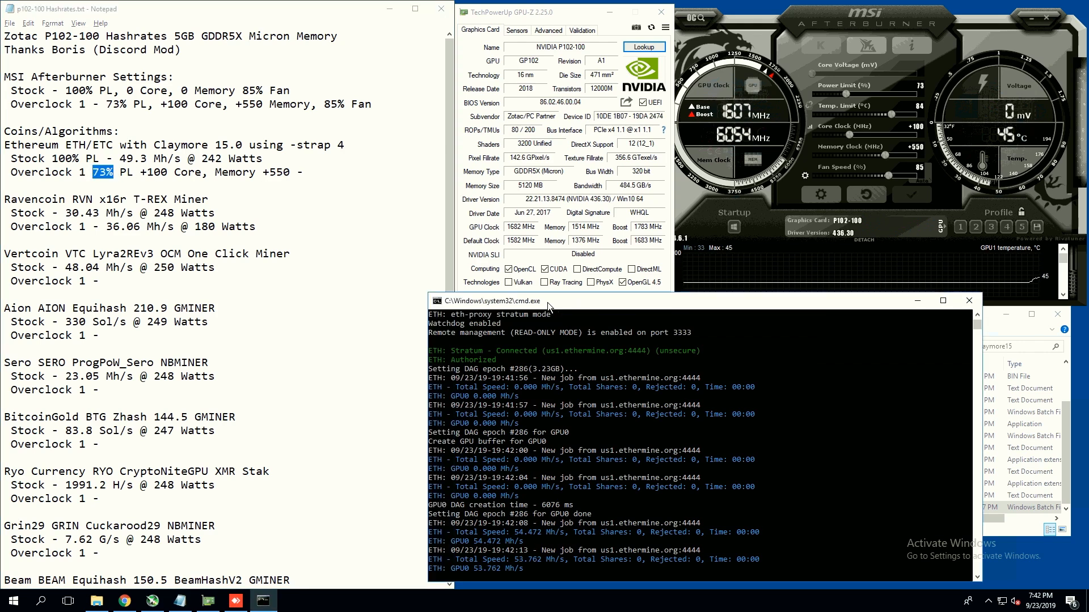
type("54.3 Mh/s @")
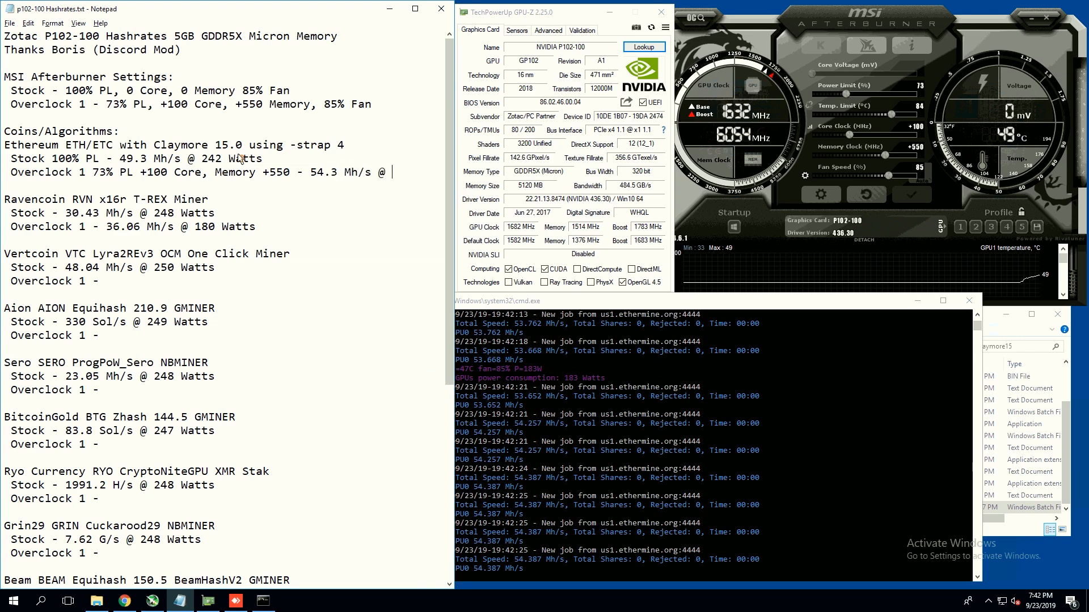
type("183 Watts")
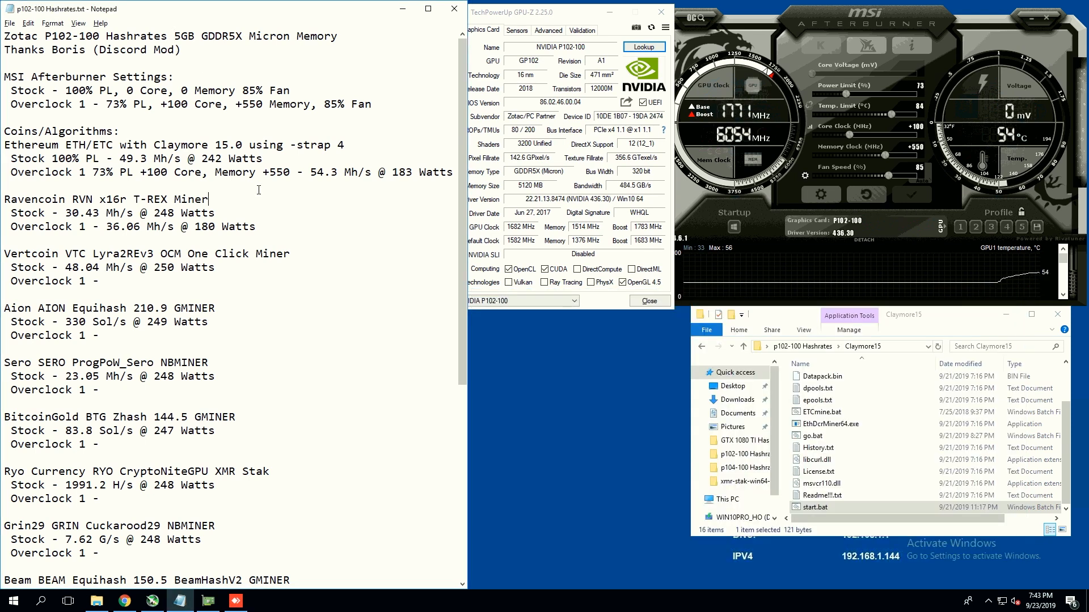
Step: Select the Ravencoin Overclock 1 line and browse to the vertcoin-ocm-1.0-beta4-windows-x64 folder
double_click(135, 36)
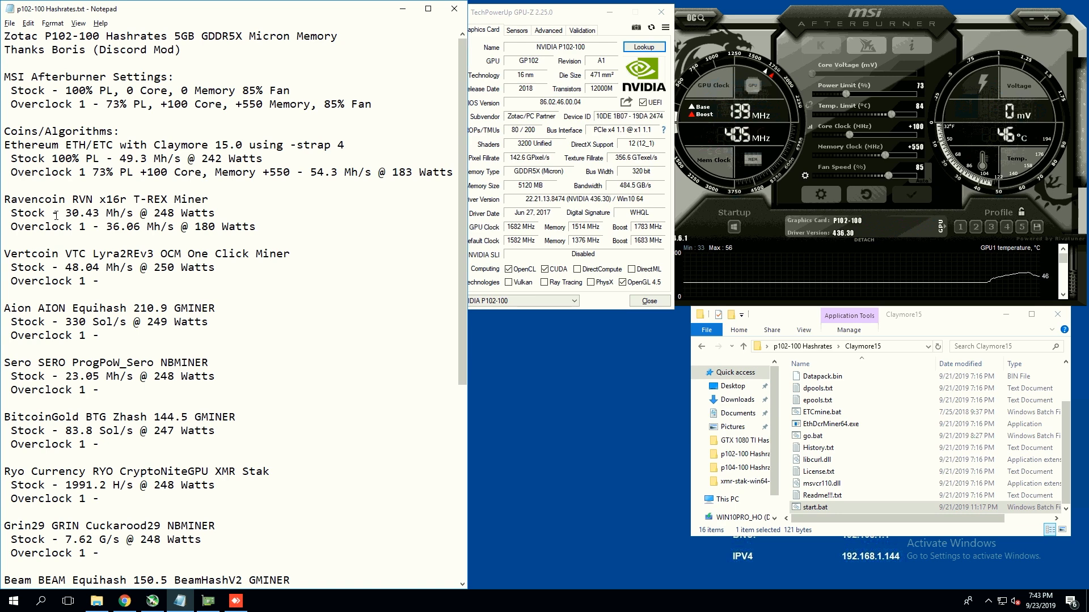
mouse_move(241, 218)
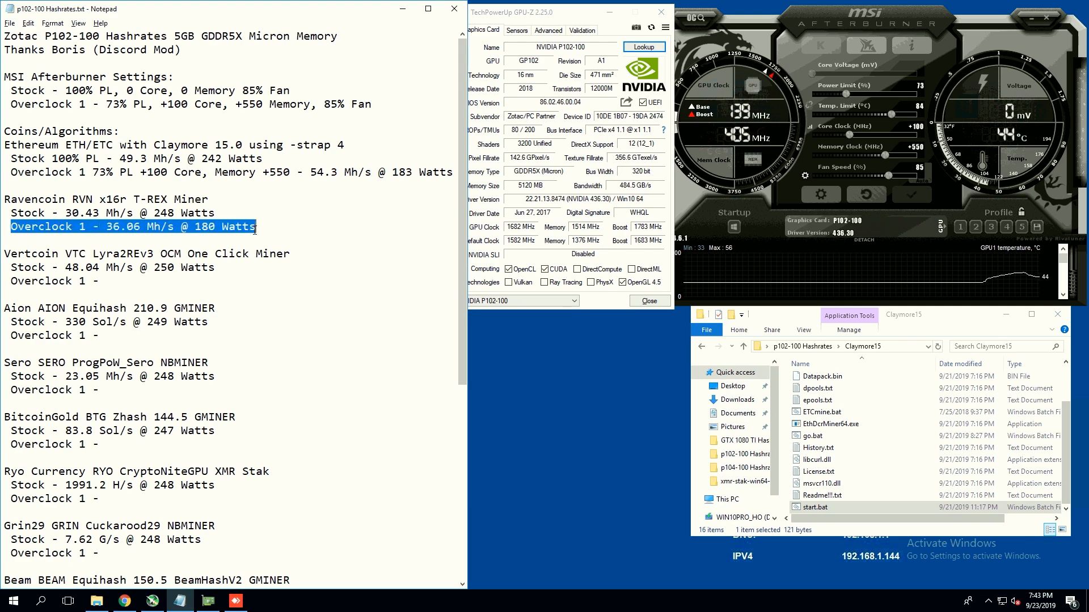
left_click(756, 346)
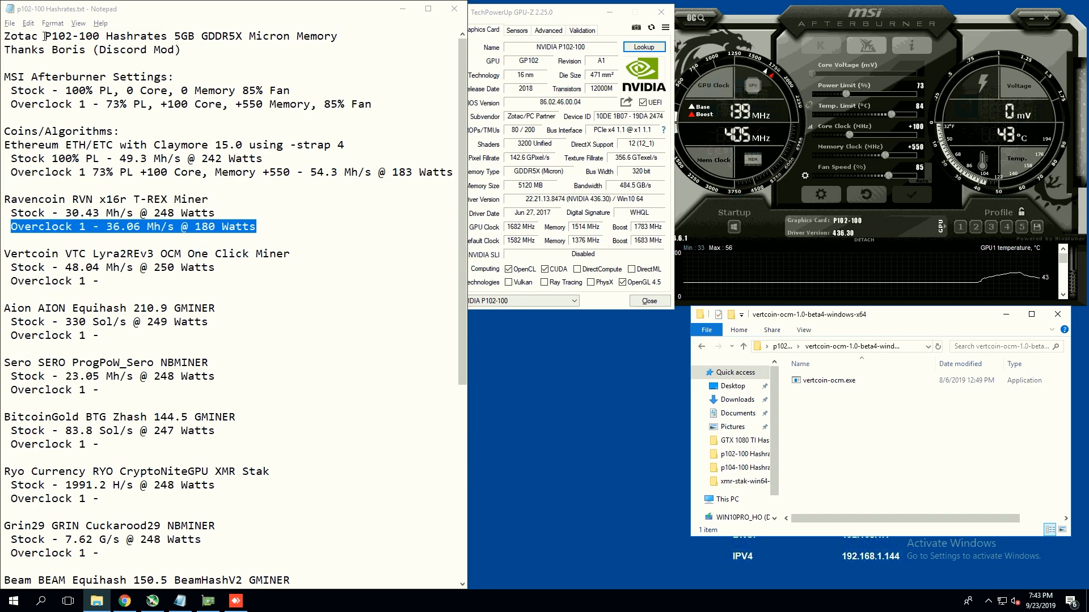
Step: Run vertcoin-ocm, log 46.49 Mh/s and 180 W from GPU-Z, then close the miner
left_click(828, 380)
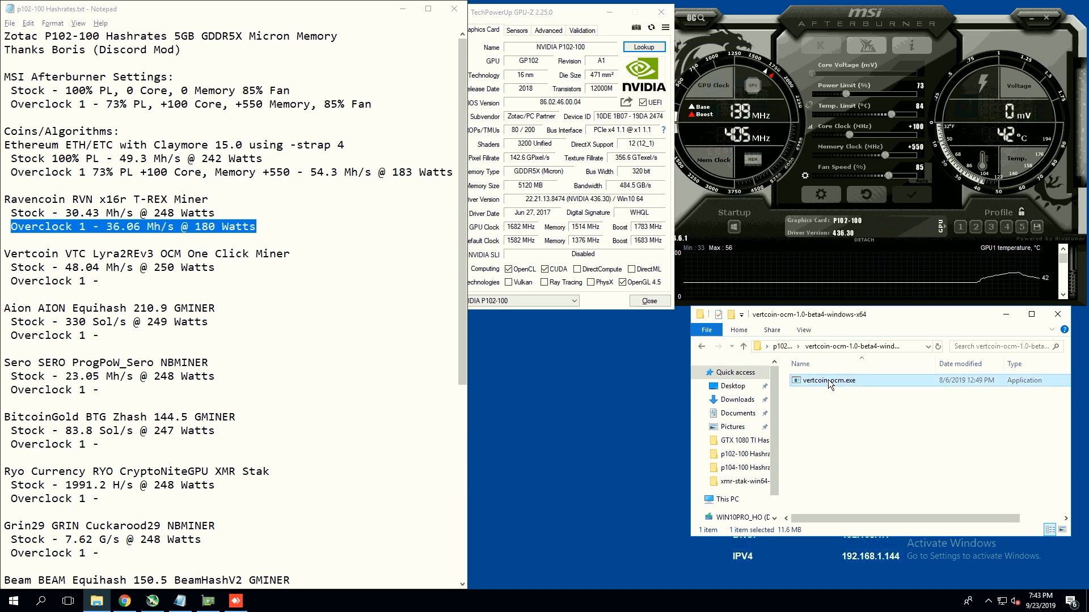
double_click(826, 380)
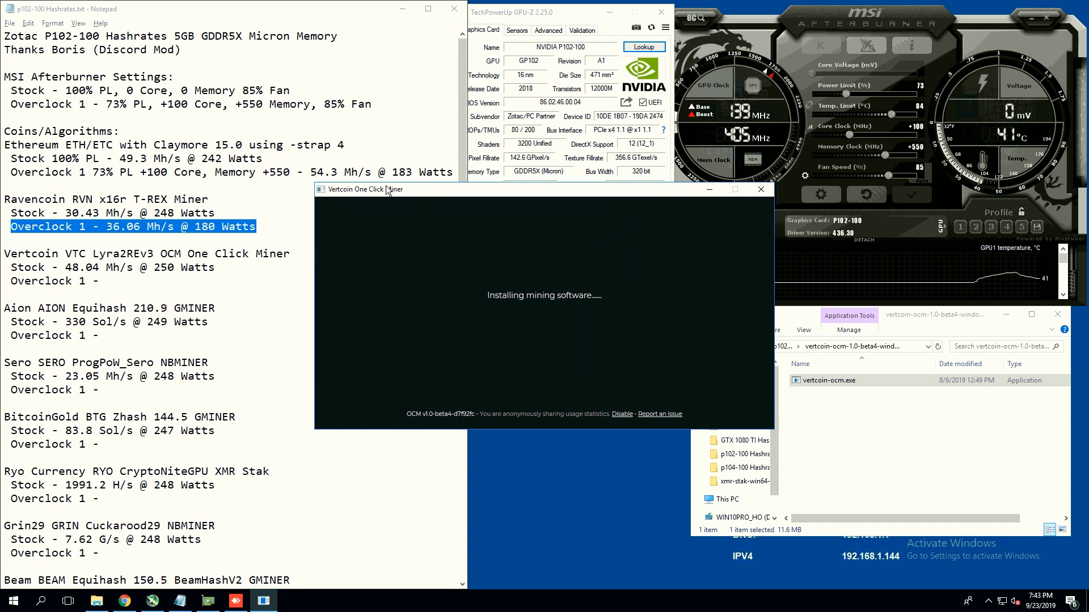
left_click_drag(384, 189, 409, 199)
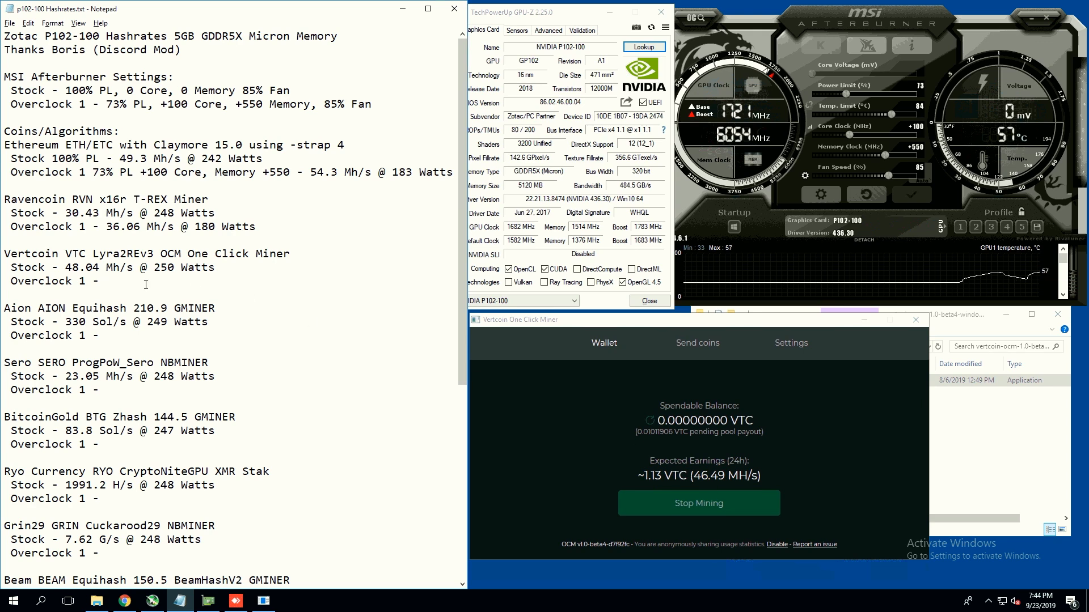
type("46.49 Mh/s @")
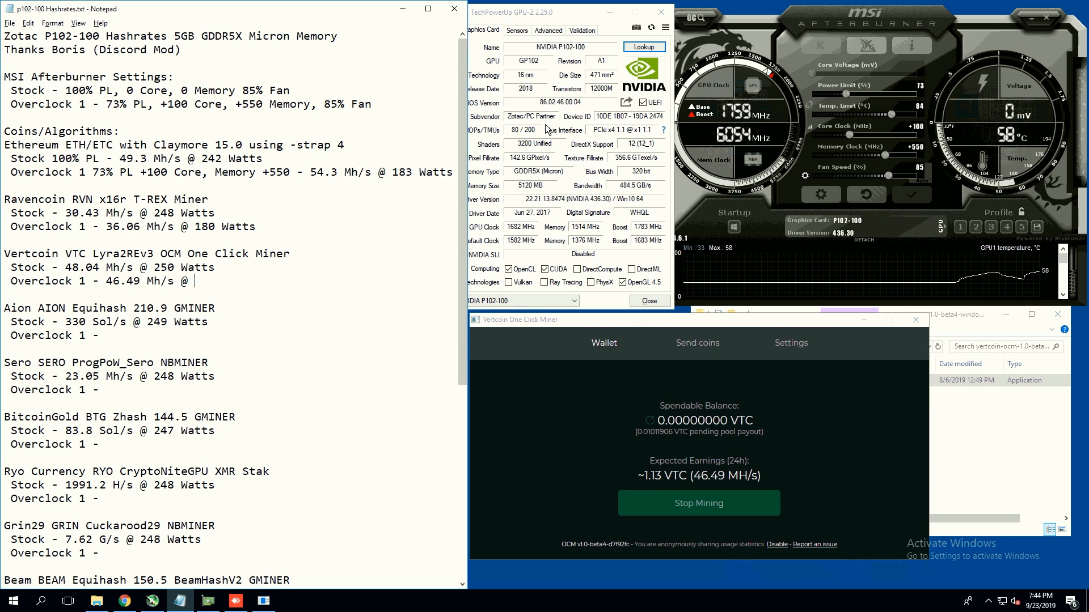
left_click(515, 30)
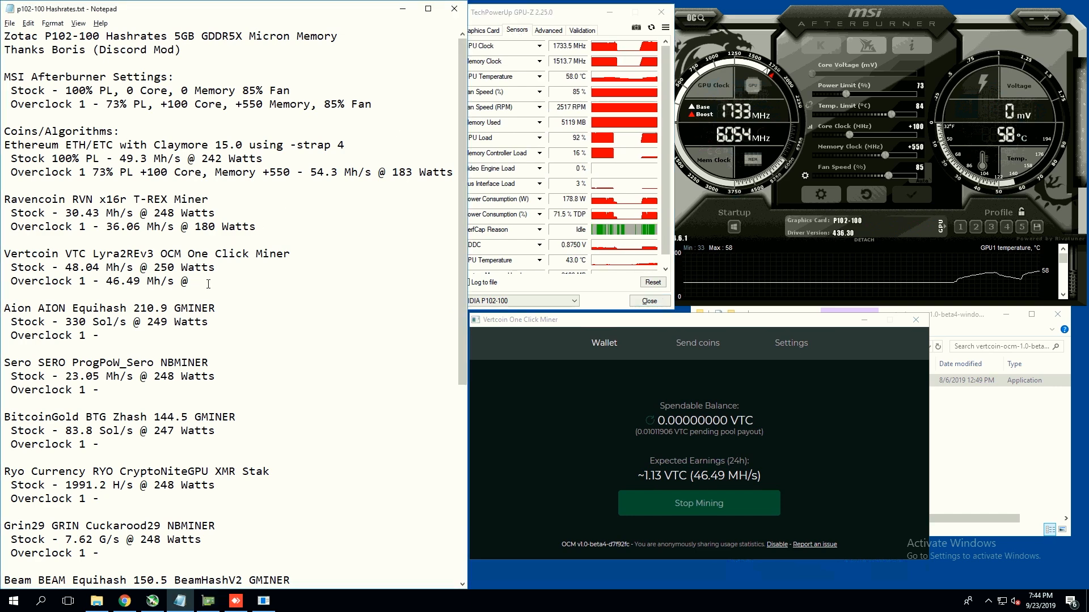
type("180 Watts")
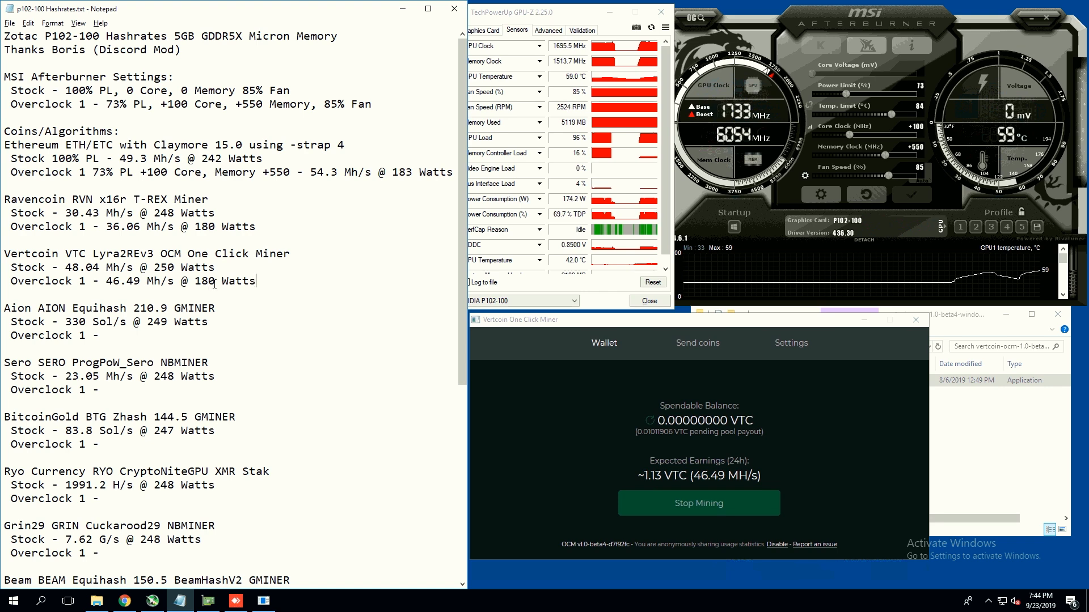
left_click(698, 503)
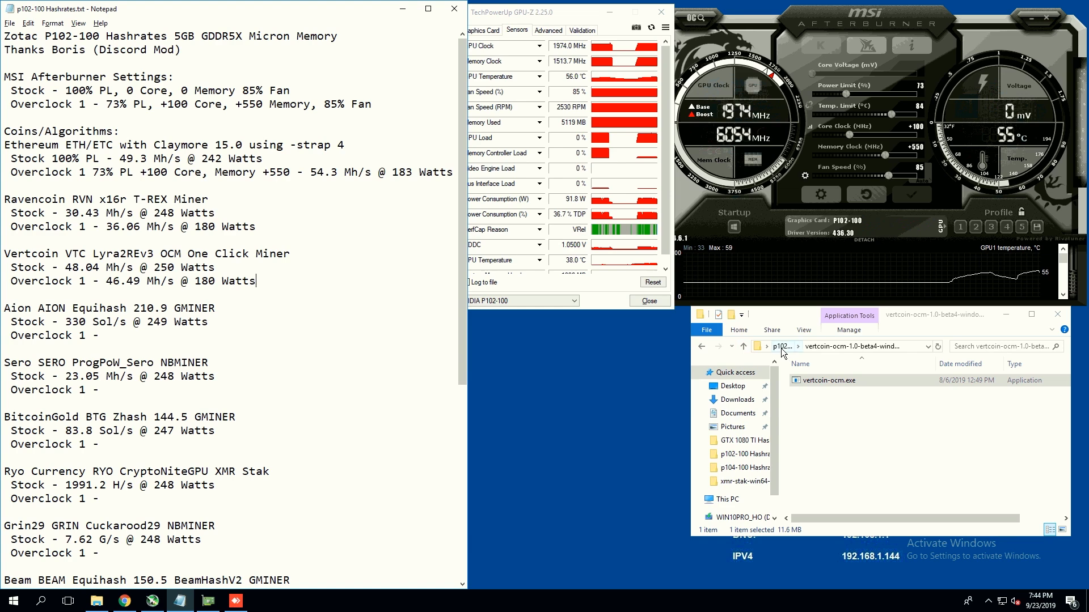
Step: Log Aion at 327 Sol/s in the notes, stop GMiner, and return to the hashrates folder
left_click(743, 347)
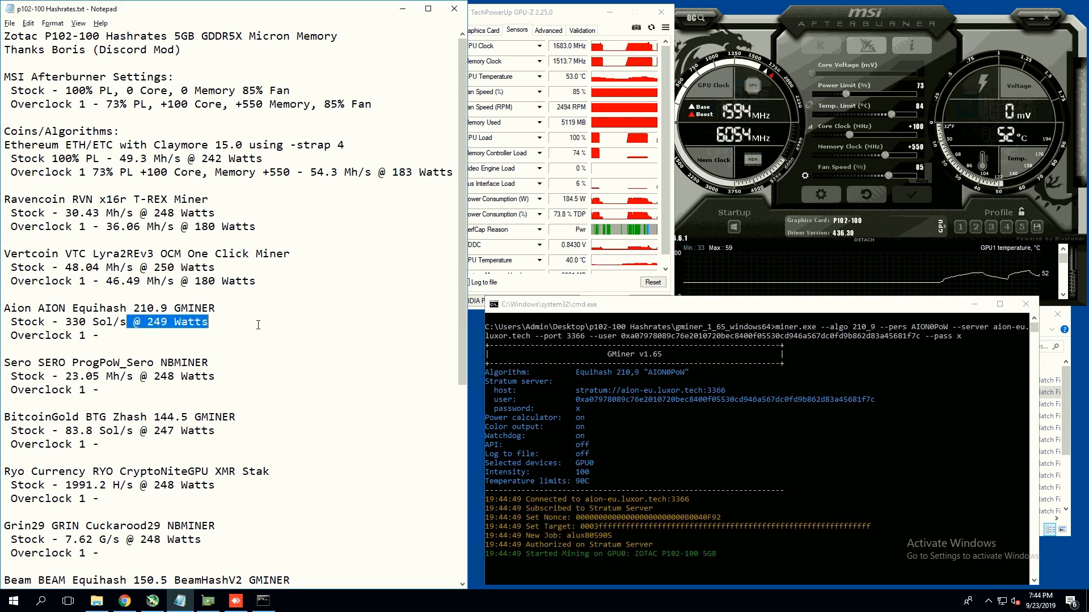
left_click(108, 337)
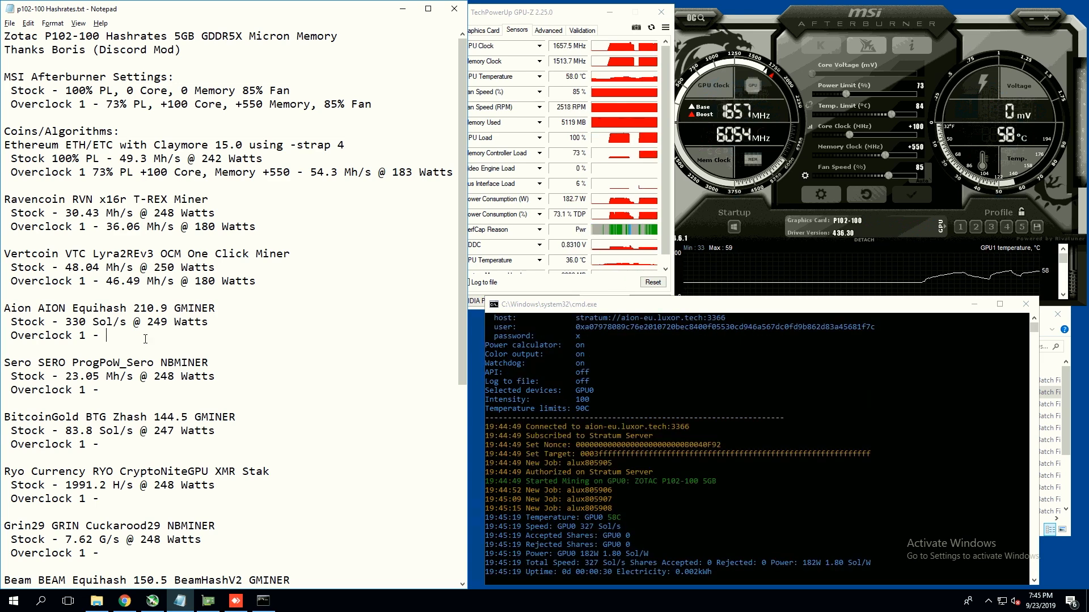
type("3")
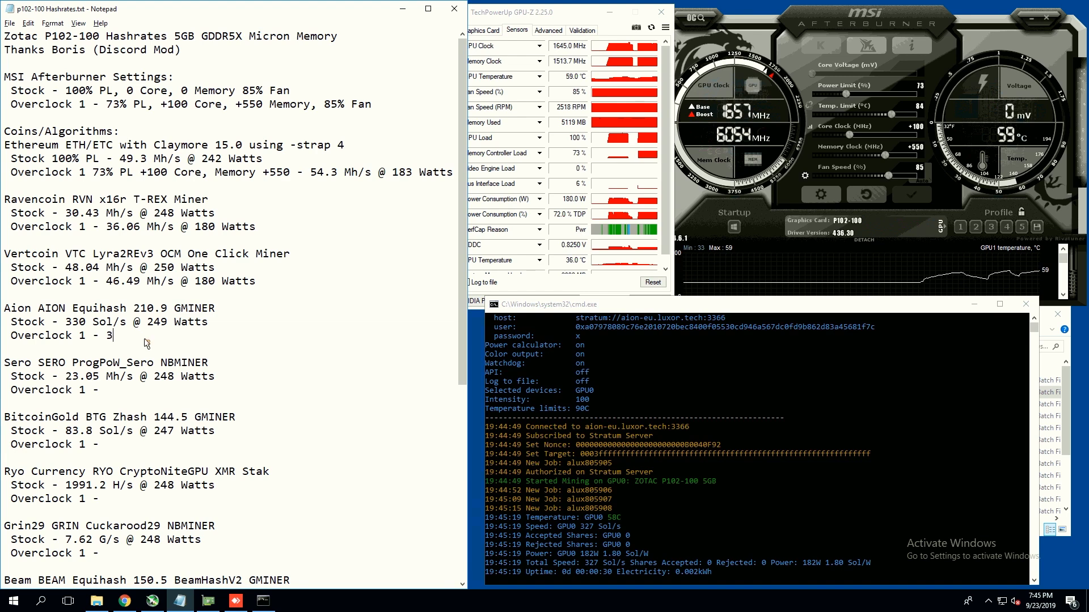
type("27 Sio")
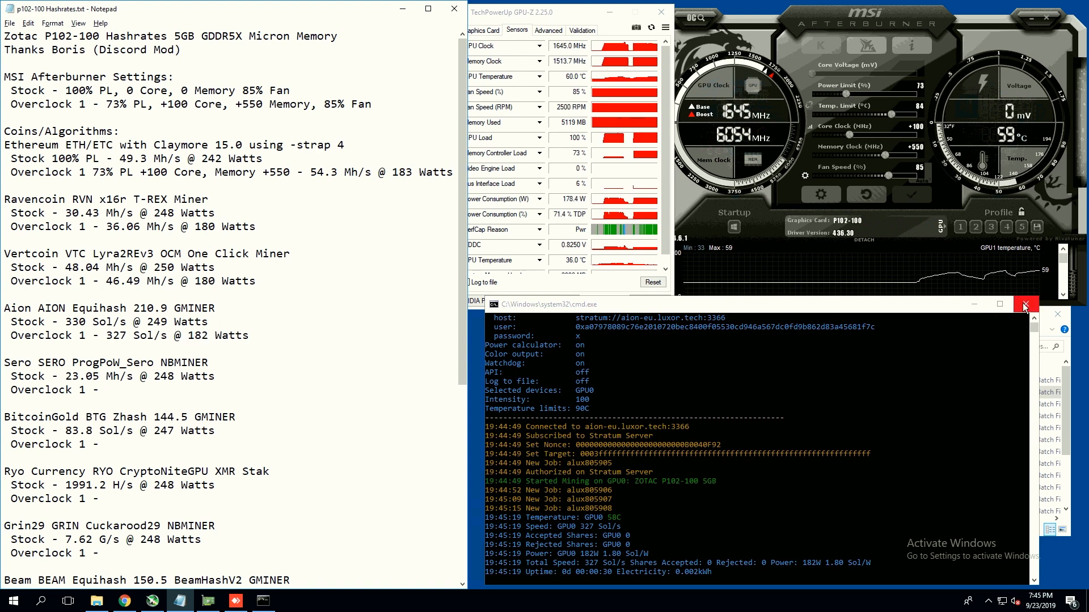
left_click(1026, 304)
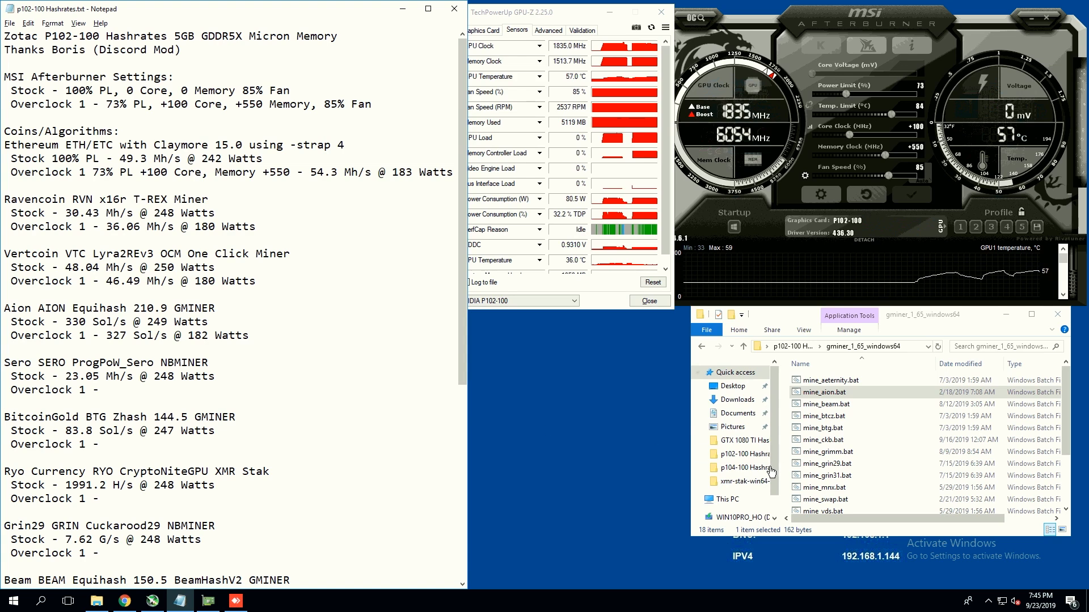
left_click(777, 347)
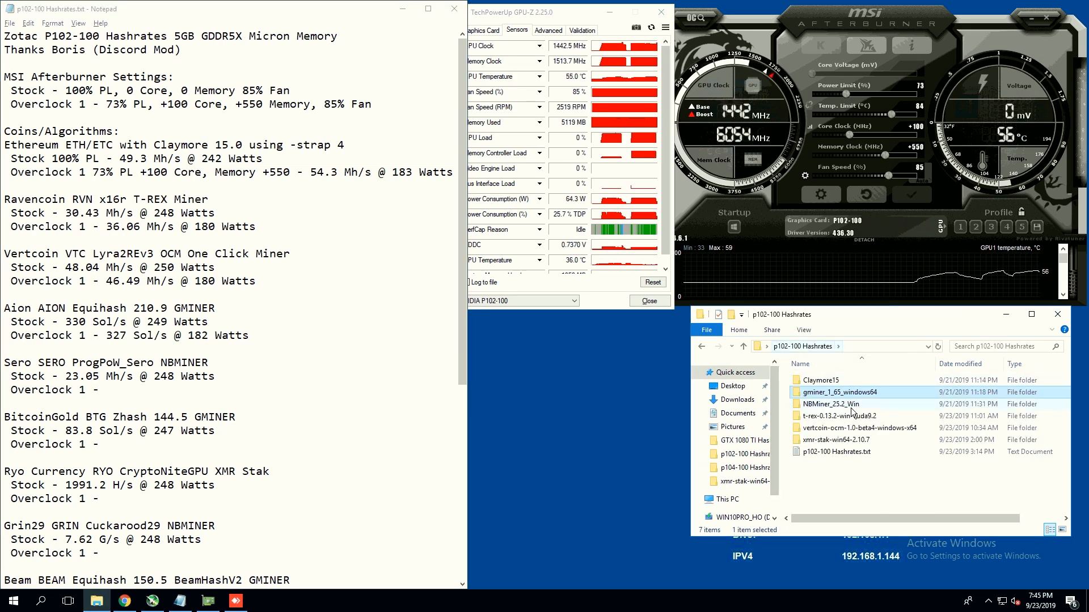
Step: Start NBMiner's Sero script and enter '18 Mh/s @' on the Sero Overclock line
double_click(830, 403)
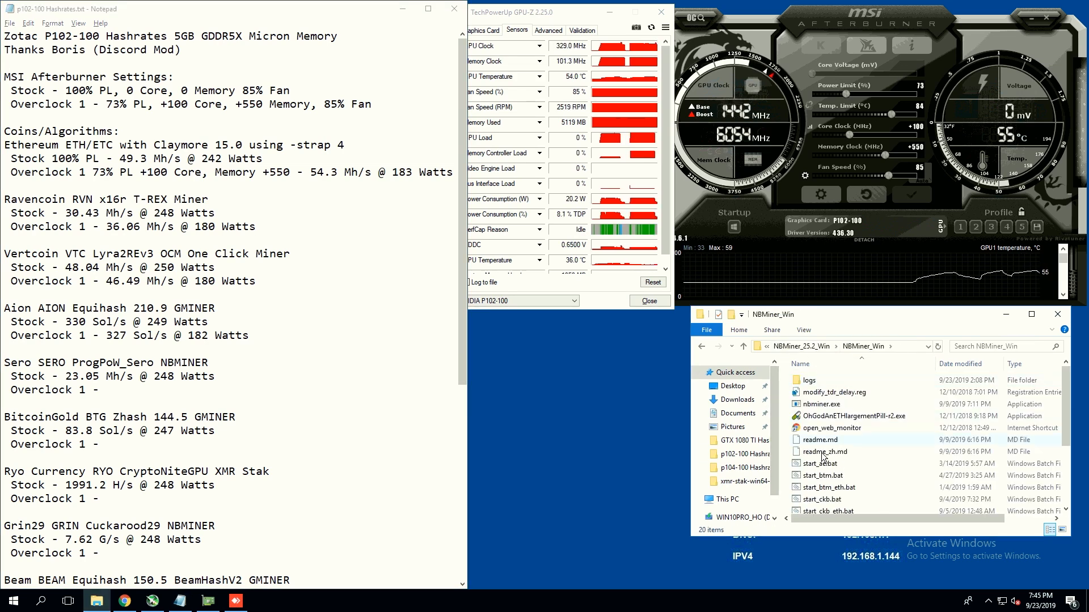
left_click(823, 471)
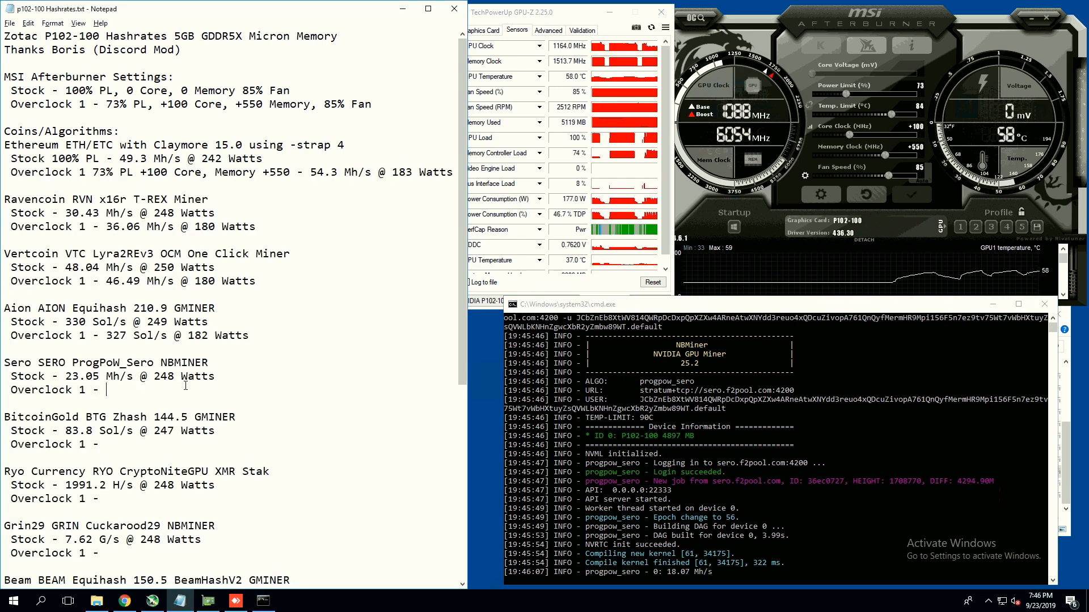
type("18 Mh/s @ 180 Watts")
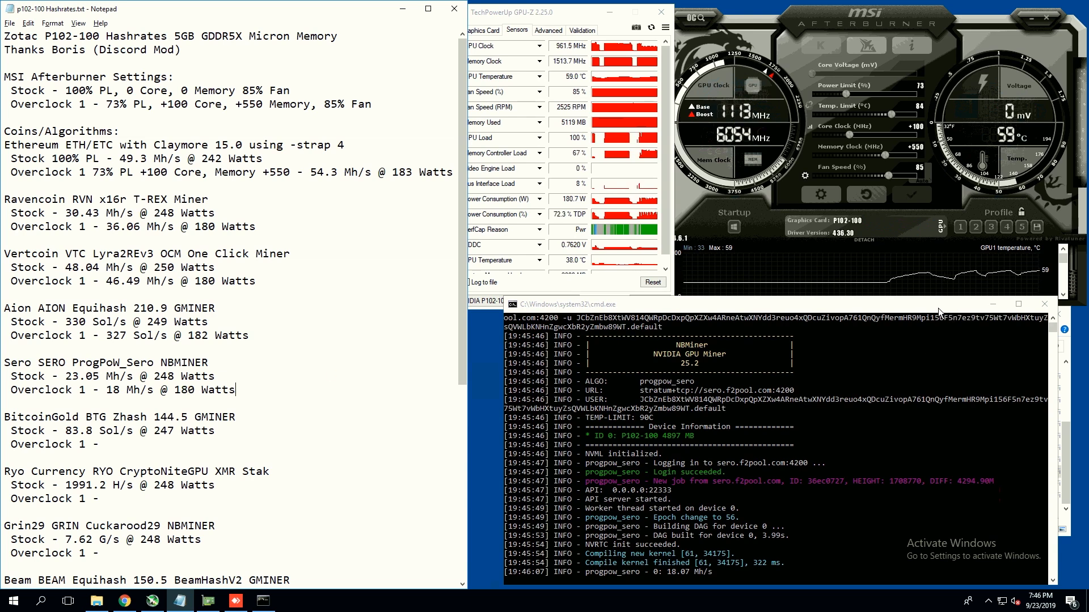
mouse_move(1044, 304)
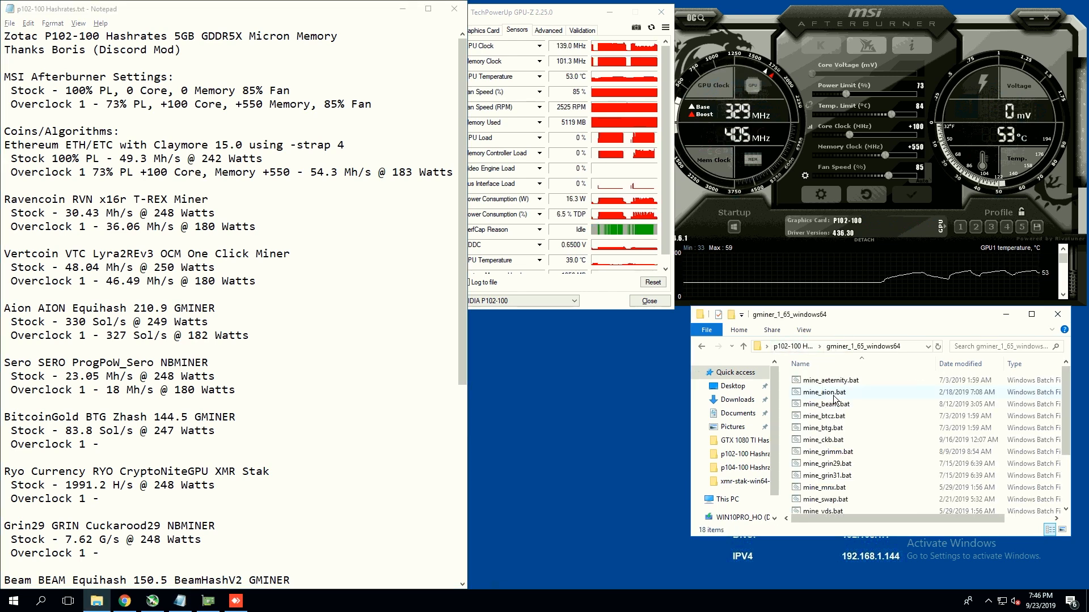
Step: Mine BitcoinGold with mine_btg.bat and log 72.2 Sol/s @ 179 Watts
left_click(822, 427)
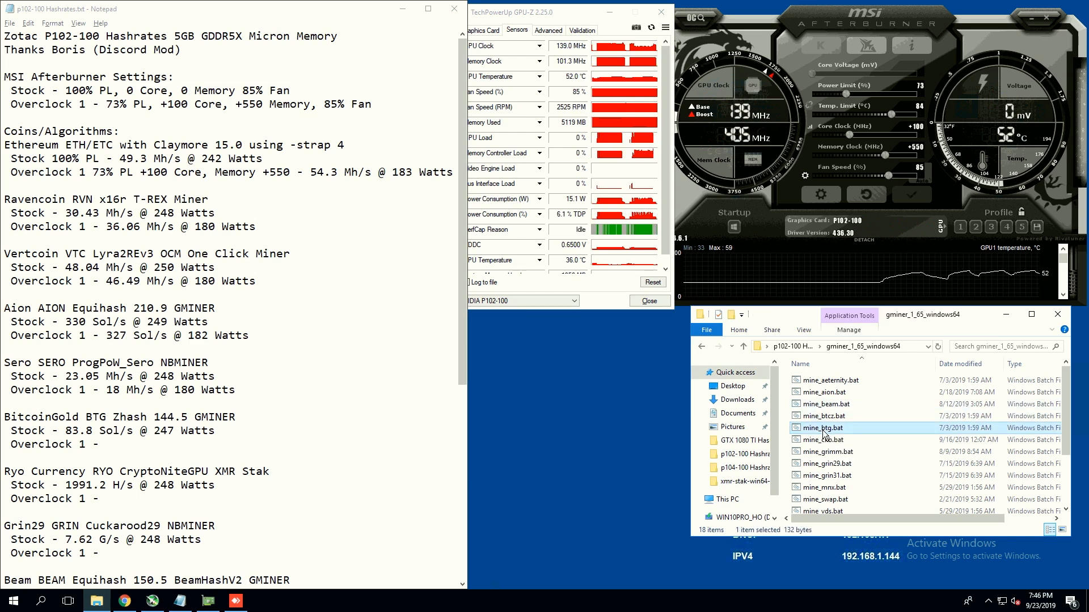
double_click(822, 427)
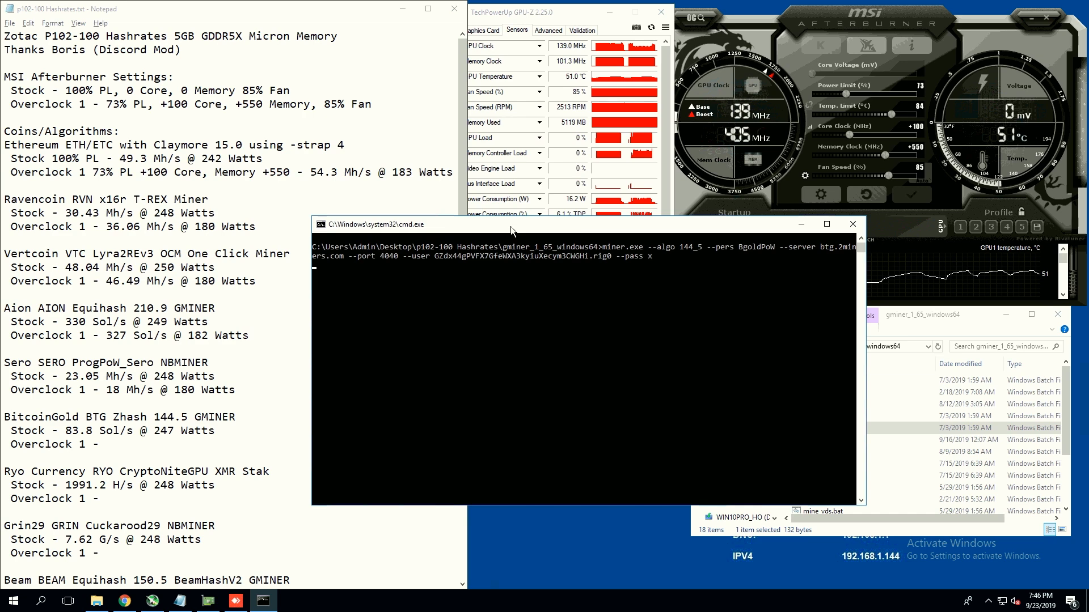
left_click_drag(510, 224, 571, 246)
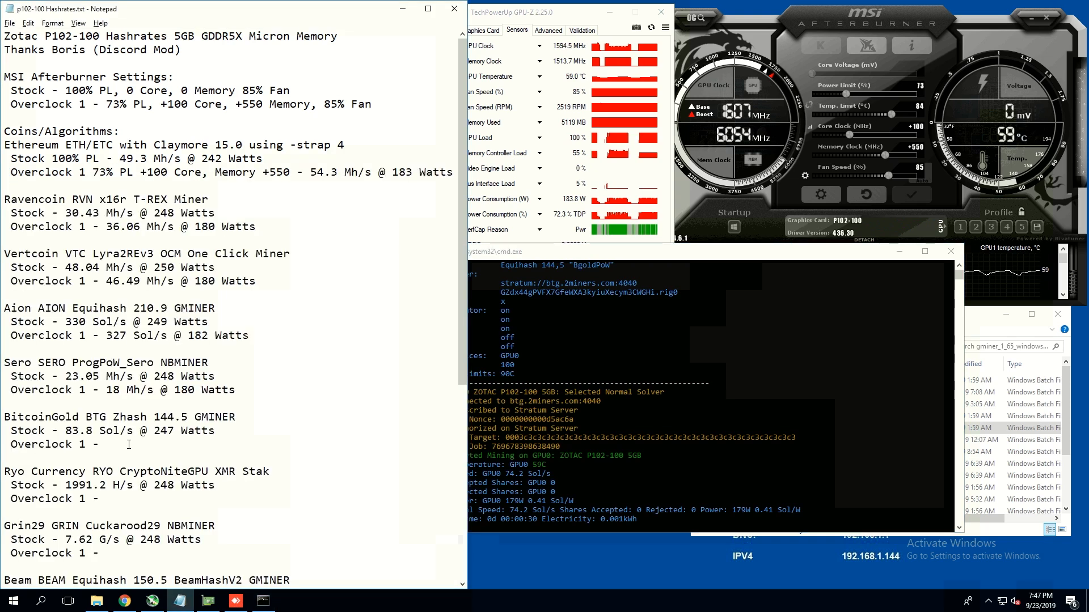
type("72.2 Sol/s @ 1")
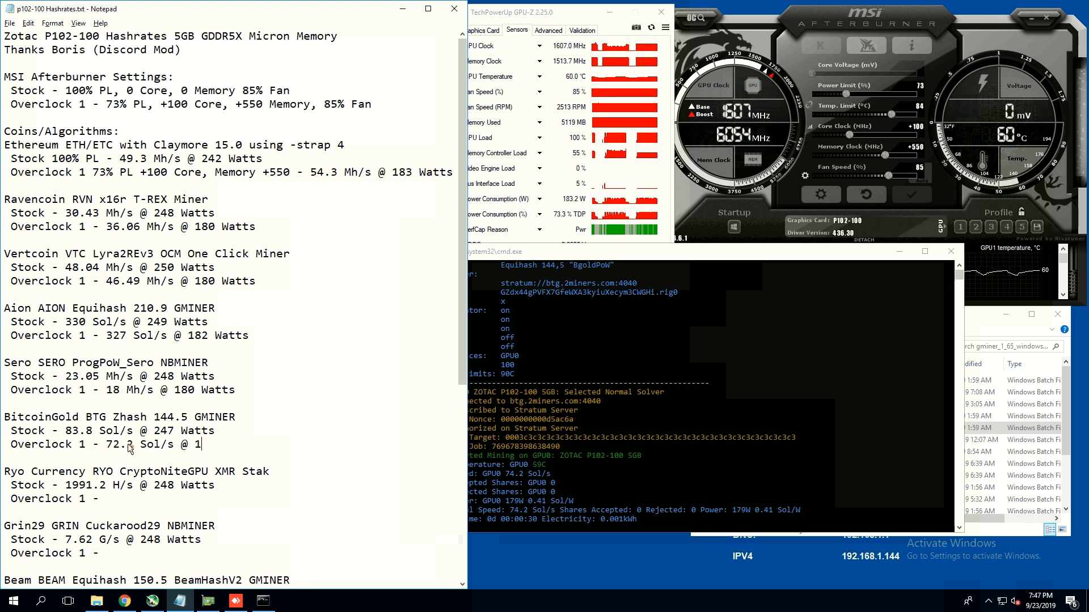
type("79 WAtts")
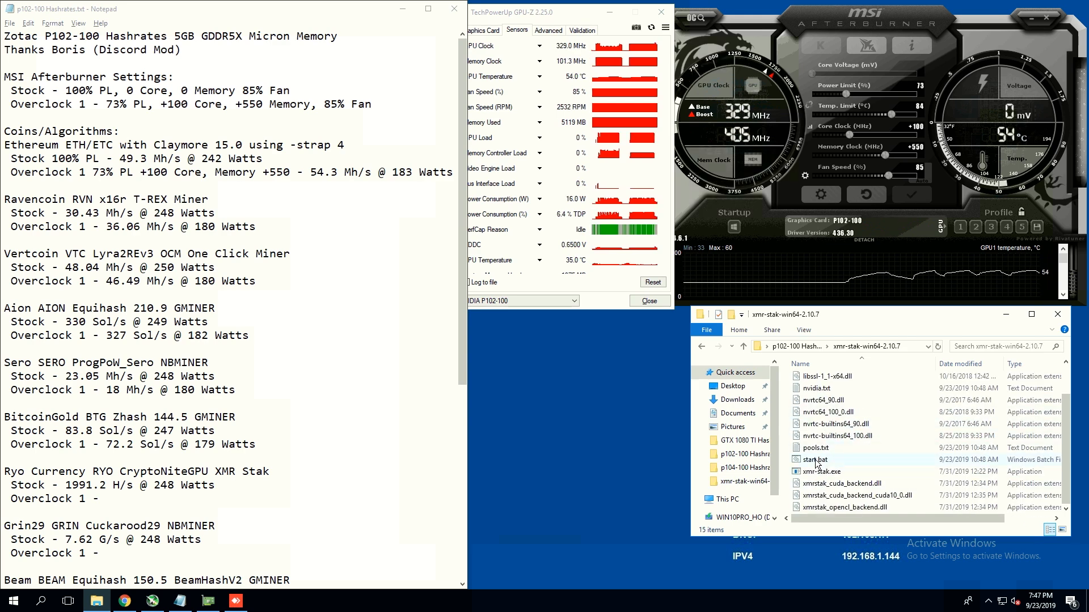
Step: Start XMR Stak on Ryo Currency and log 1736 H/s @ 180 Watts
left_click(812, 460)
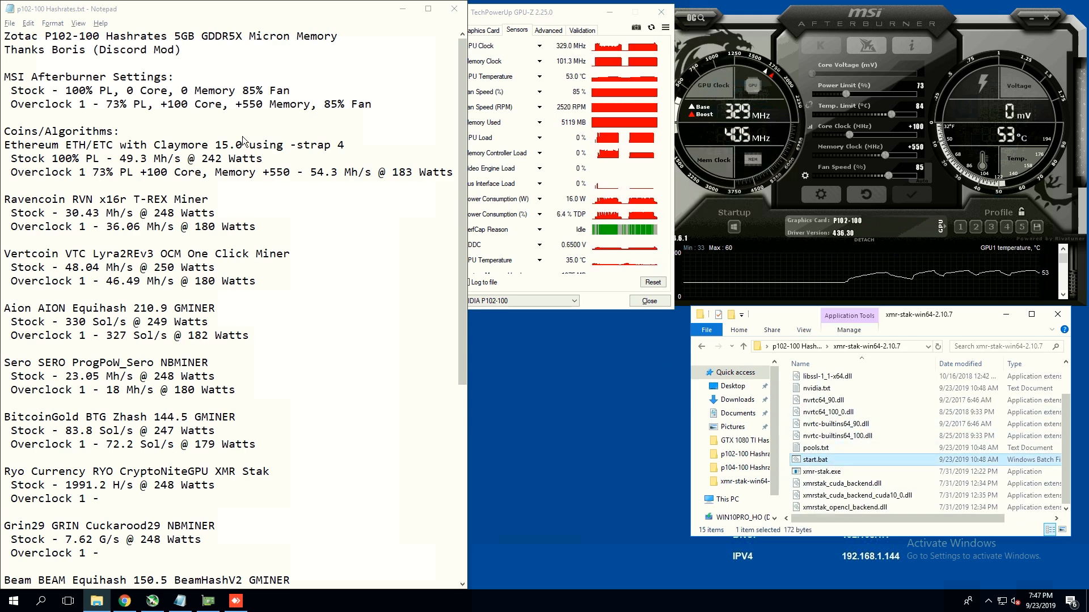
double_click(808, 460)
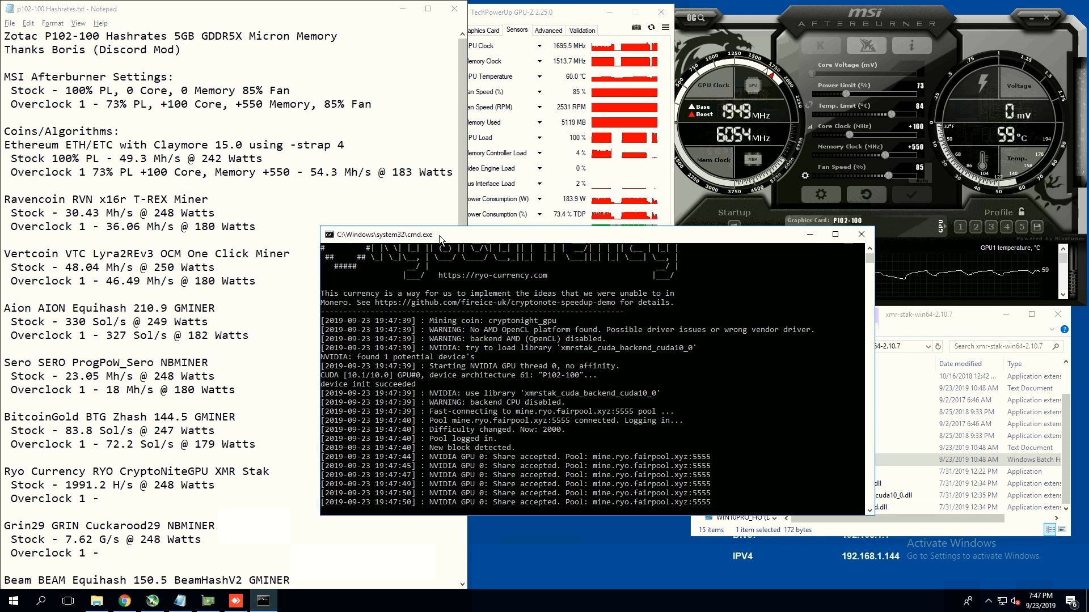
type("1736 H/s")
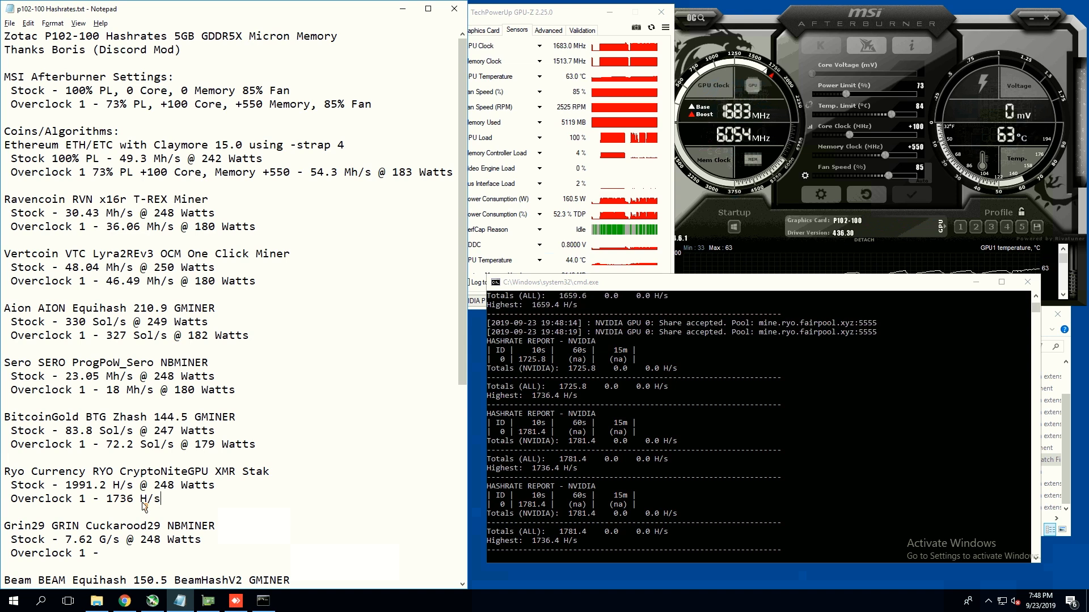
type("@")
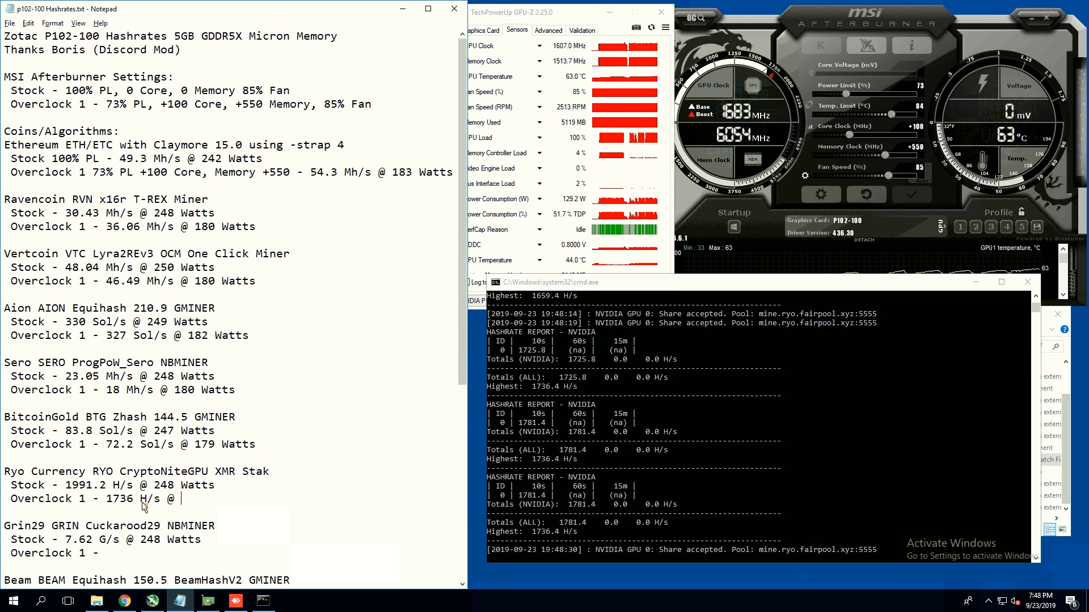
type("180 Watts")
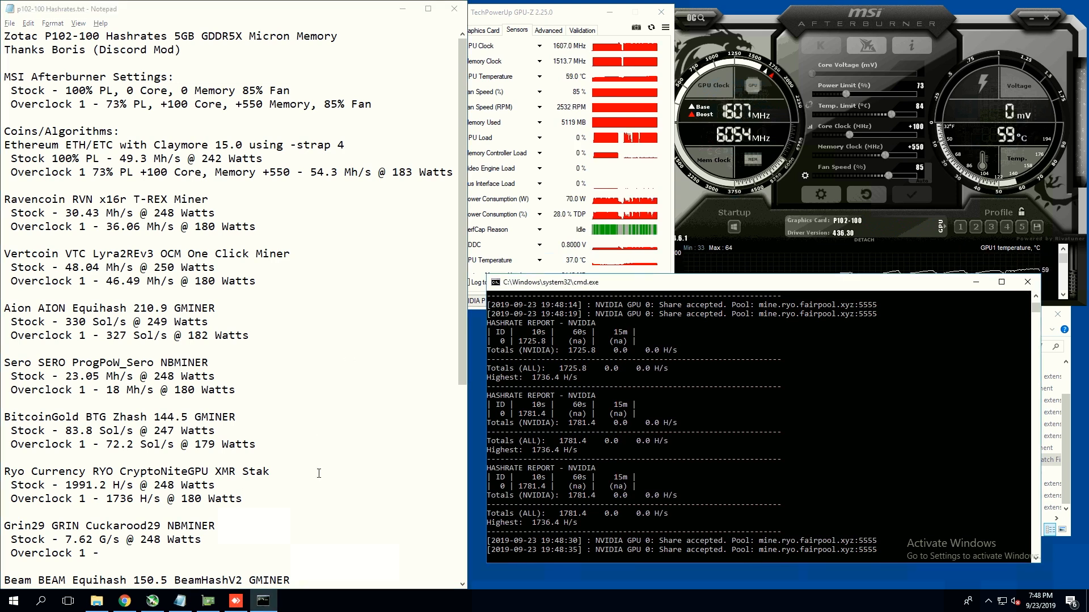
left_click(216, 485)
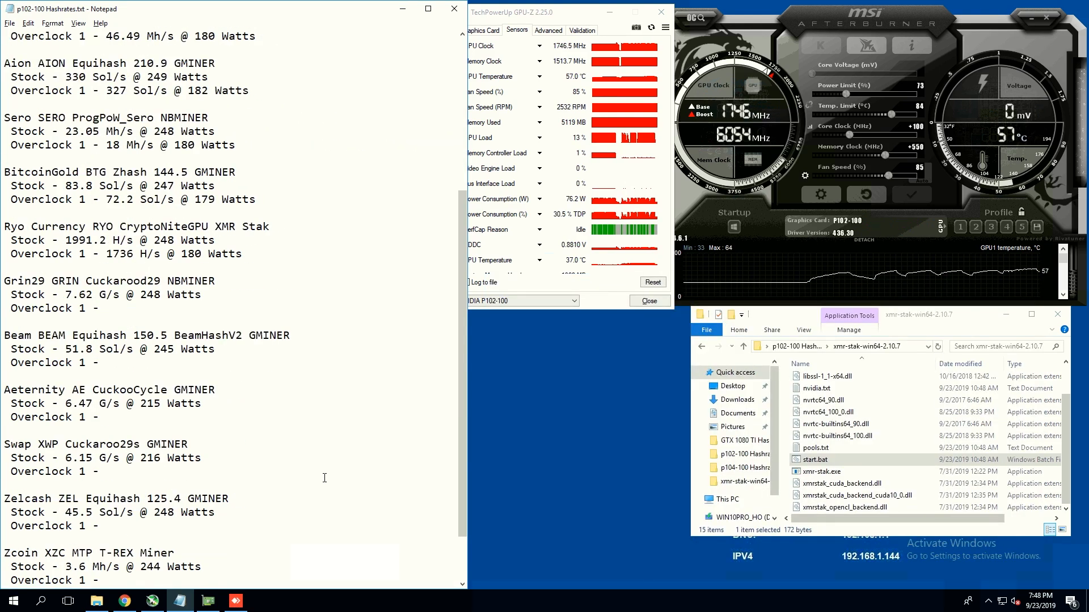
Step: Open the NBMiner folder from the hashrates folder and begin entering the Grin29 7.32 G/s rate
scroll("down", 3)
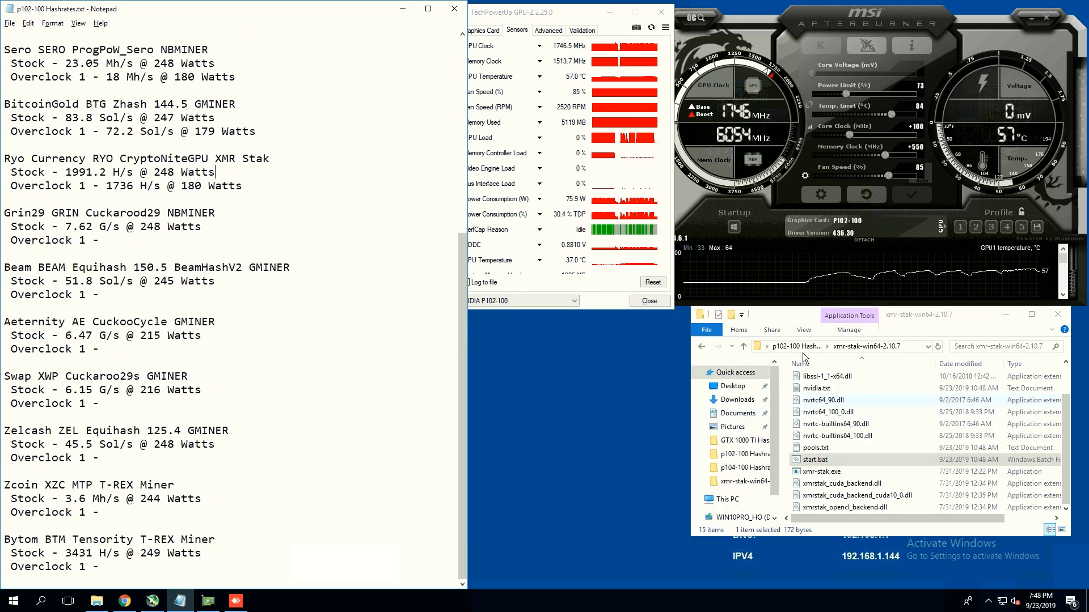
left_click(744, 347)
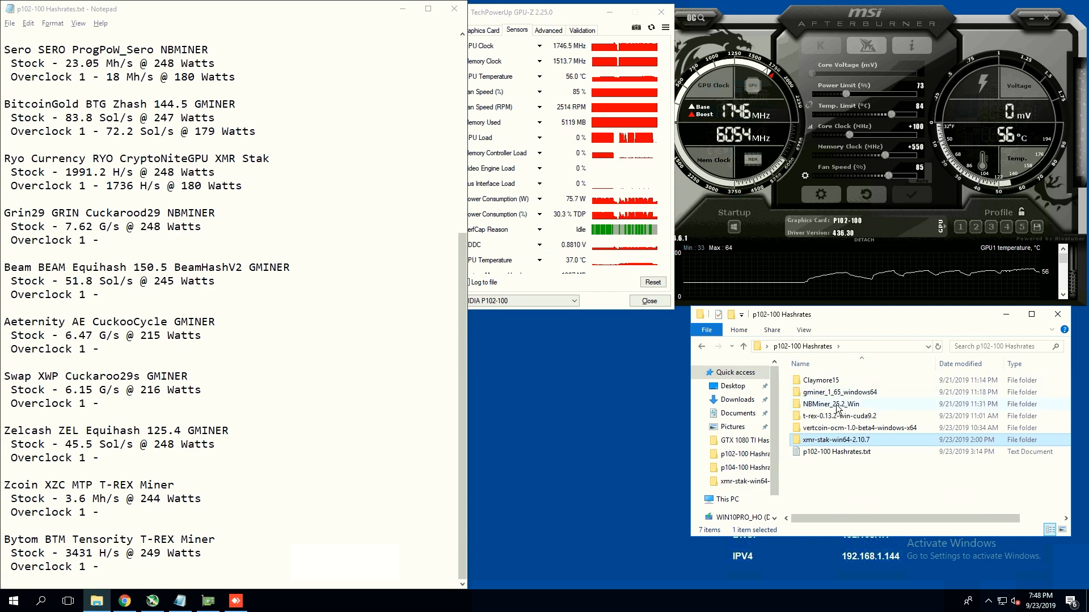
double_click(832, 404)
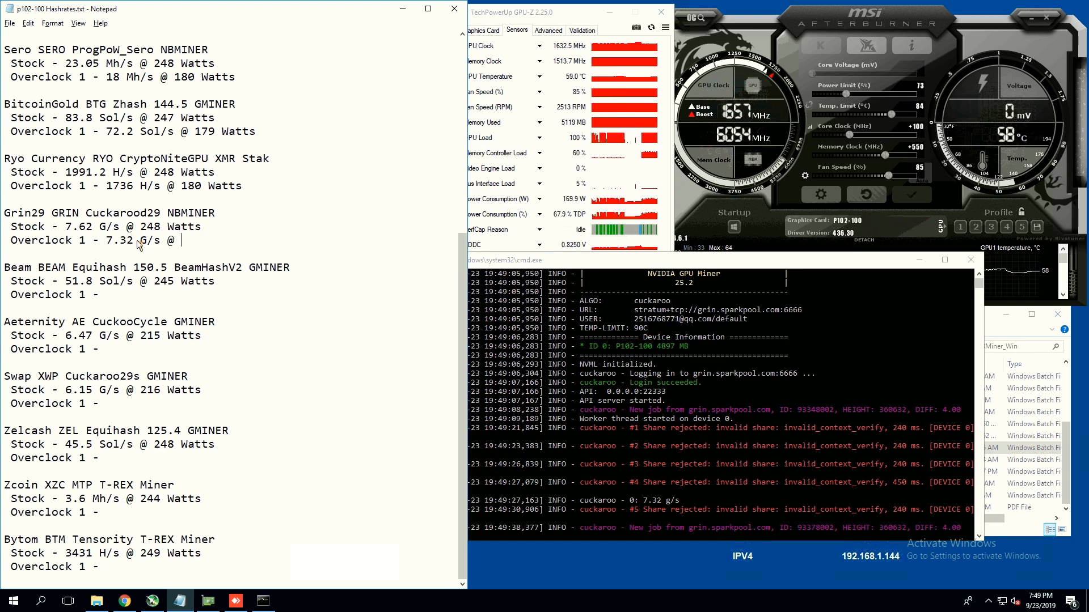
type("178 Watts")
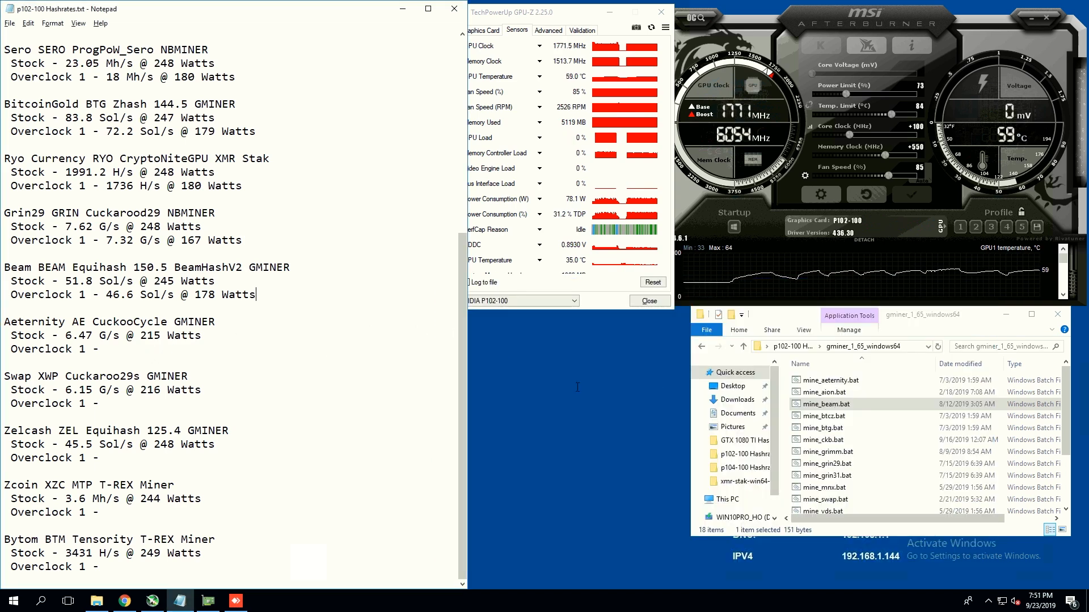
Step: Run the Aeternity mining script and log its overclock as 6.1 G/s @ 164 watts
double_click(826, 380)
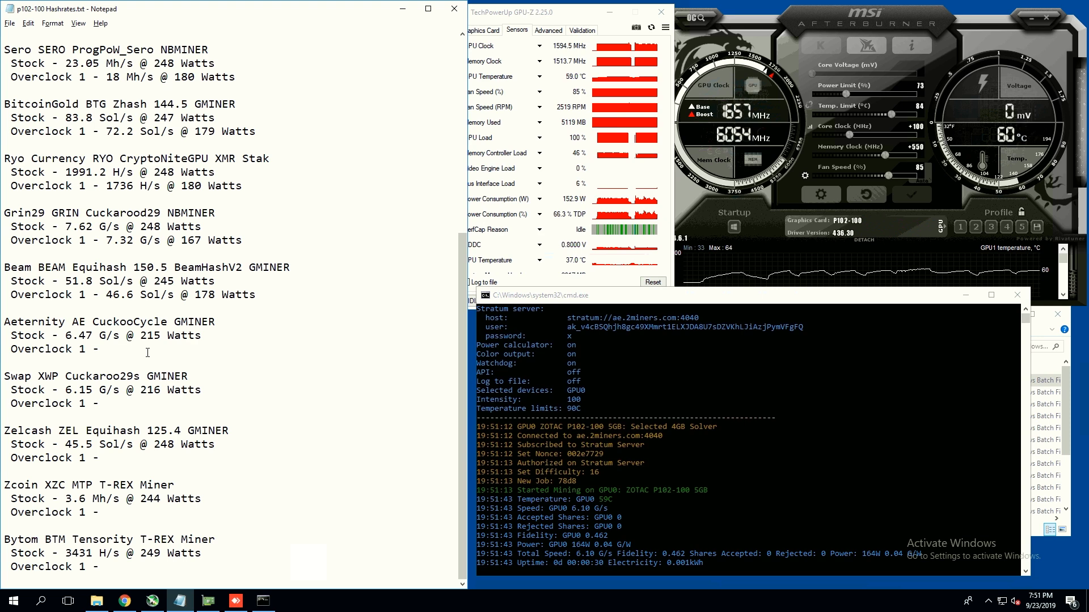
type("6.1 G/s")
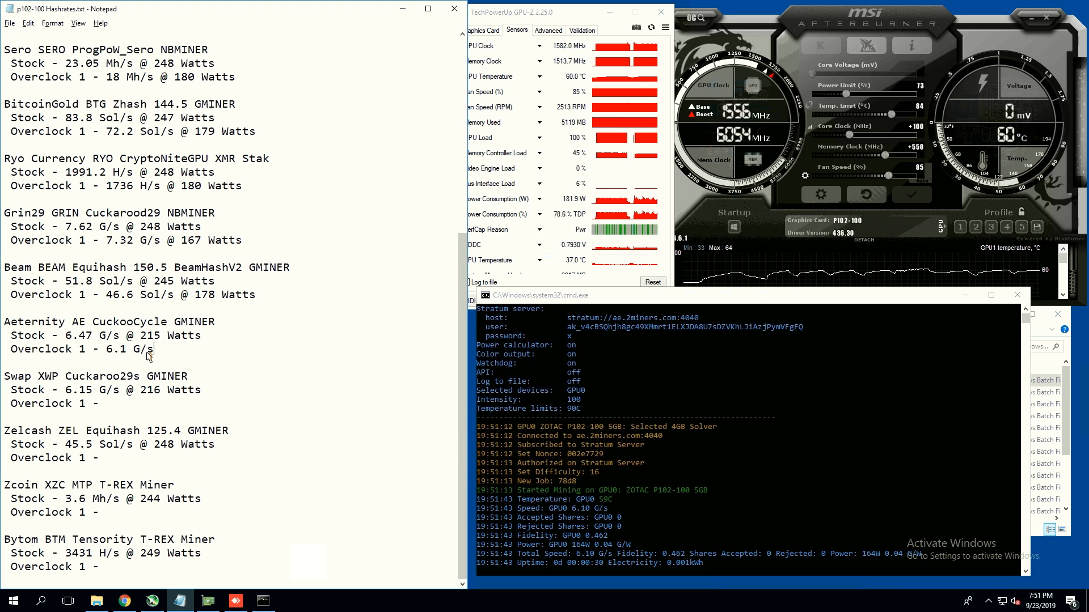
type("@ 164 watts")
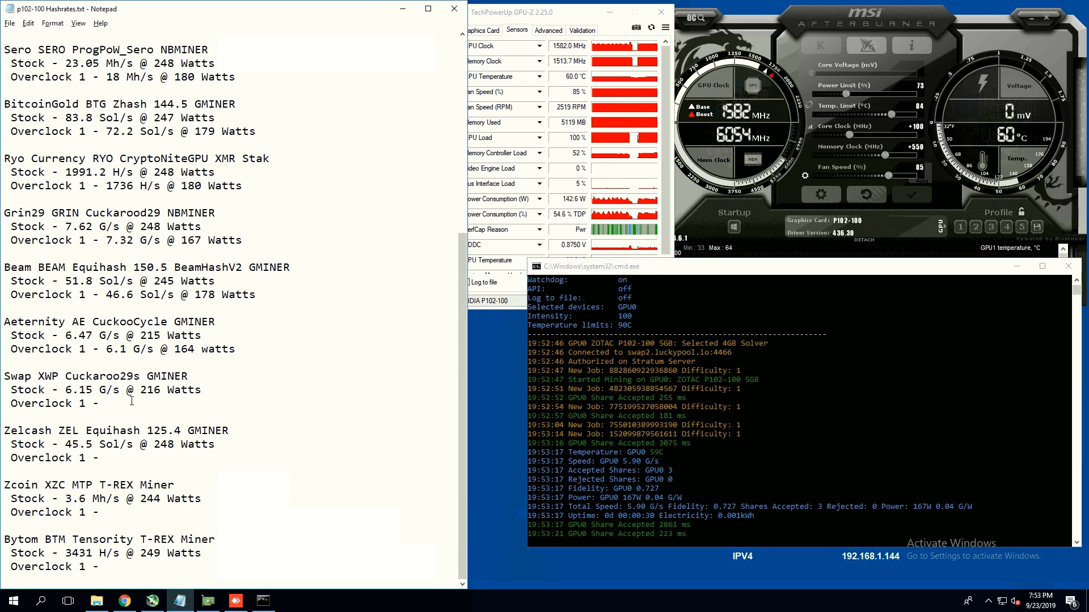
Step: Enter 5.90 G/s @ 167 Watts on Swap's Overclock 1 line
type("5.90")
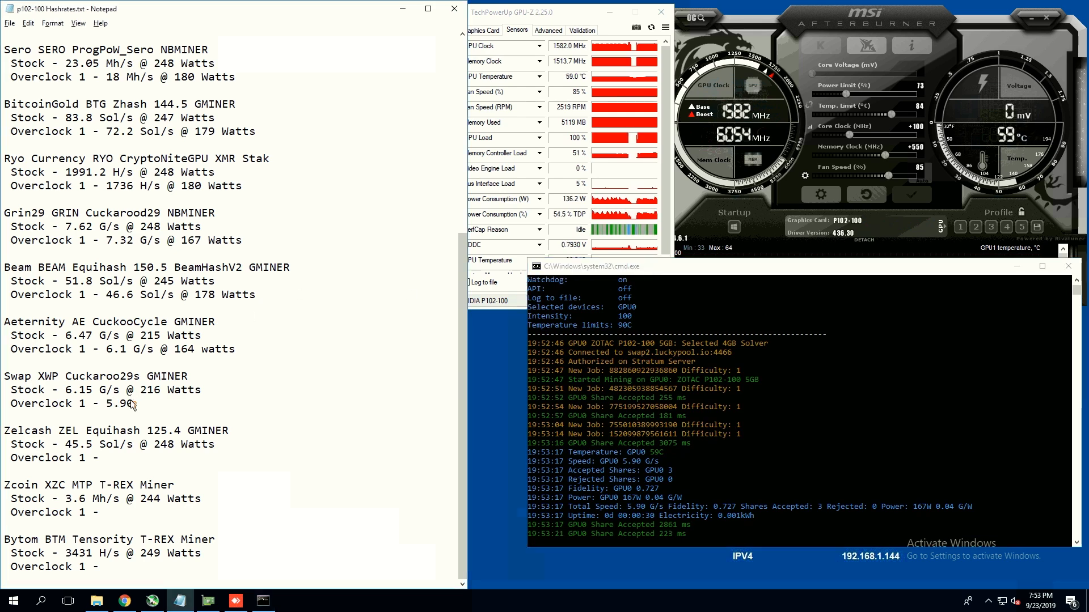
type("G/s @ 167 Watts")
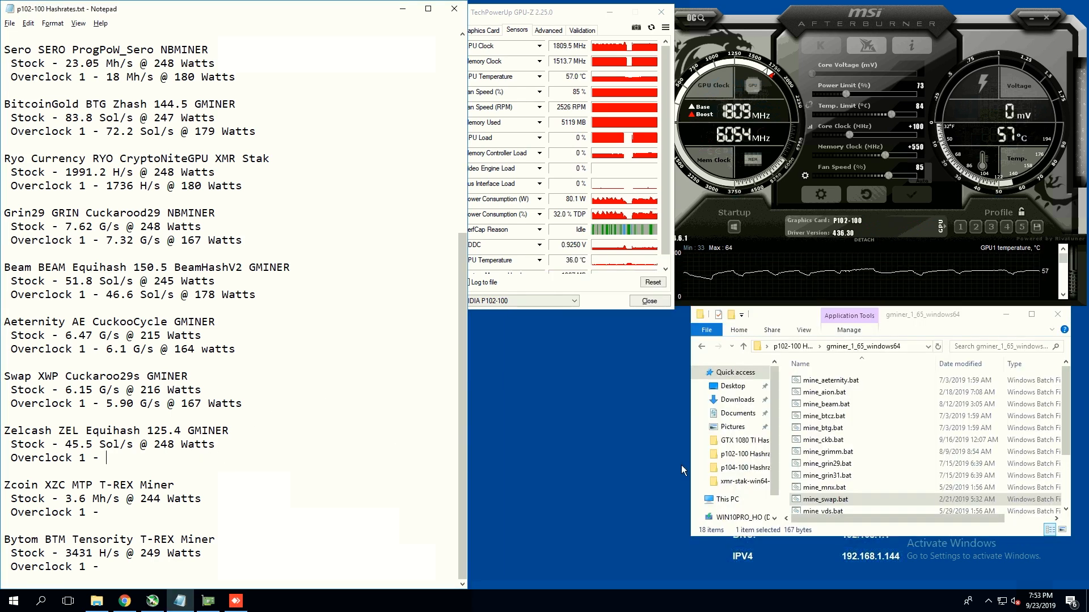
Step: Launch mine_zelcash.bat and log Zelcash's overclock as 46.5 Sol/s @ 182 Watts
scroll("down", 3)
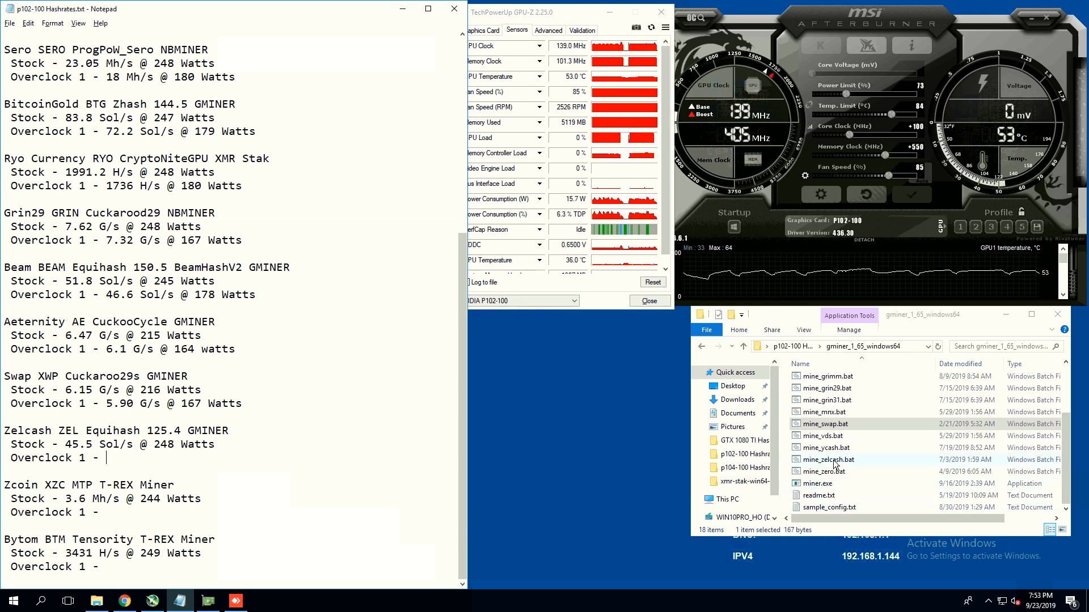
double_click(826, 460)
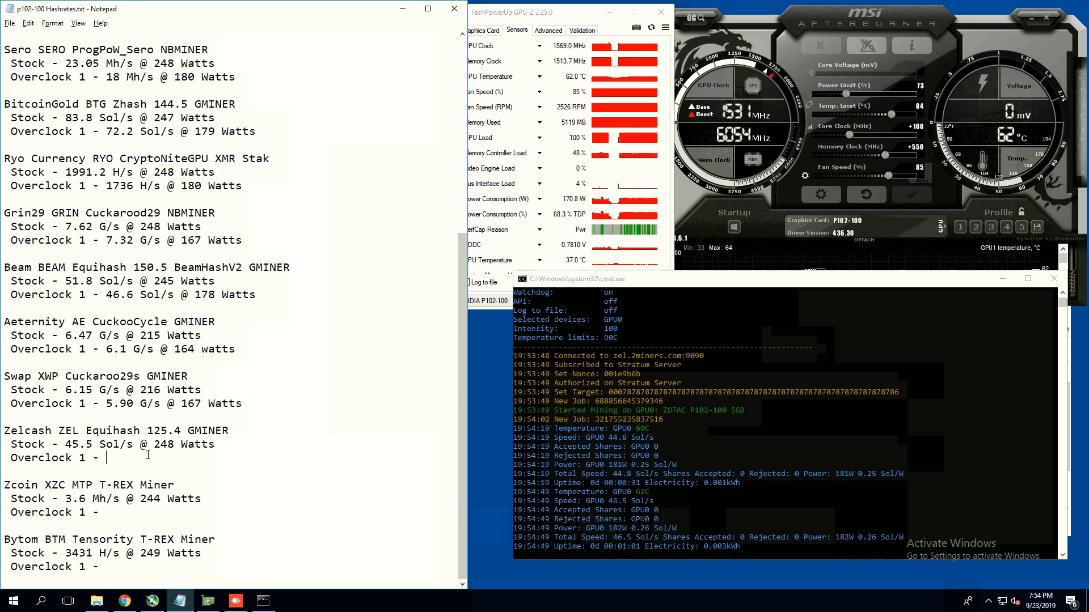
type("46.5")
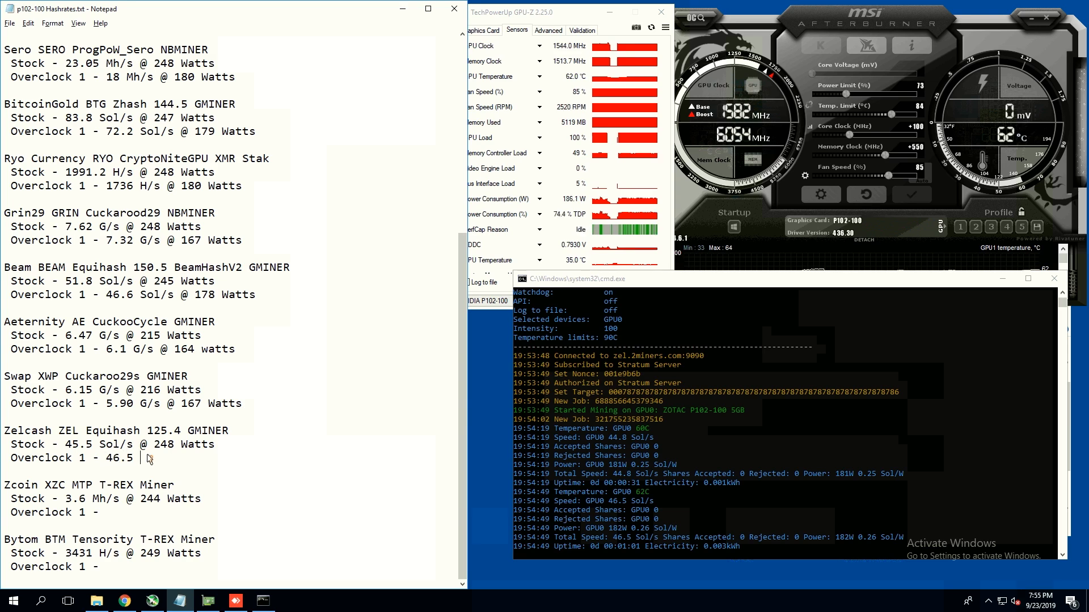
type("Sol/s @")
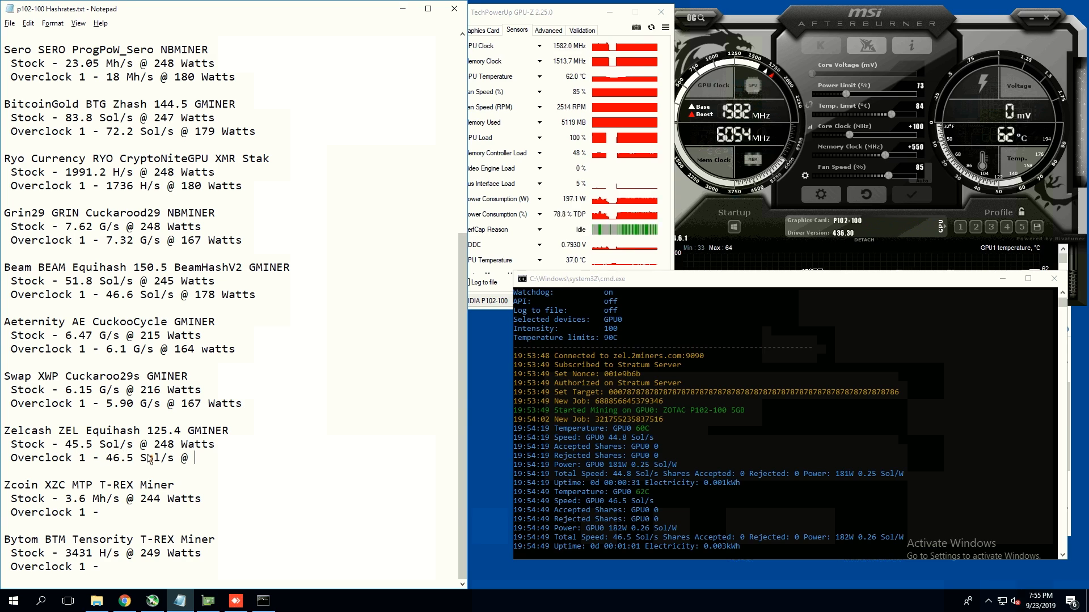
type("182 Watts")
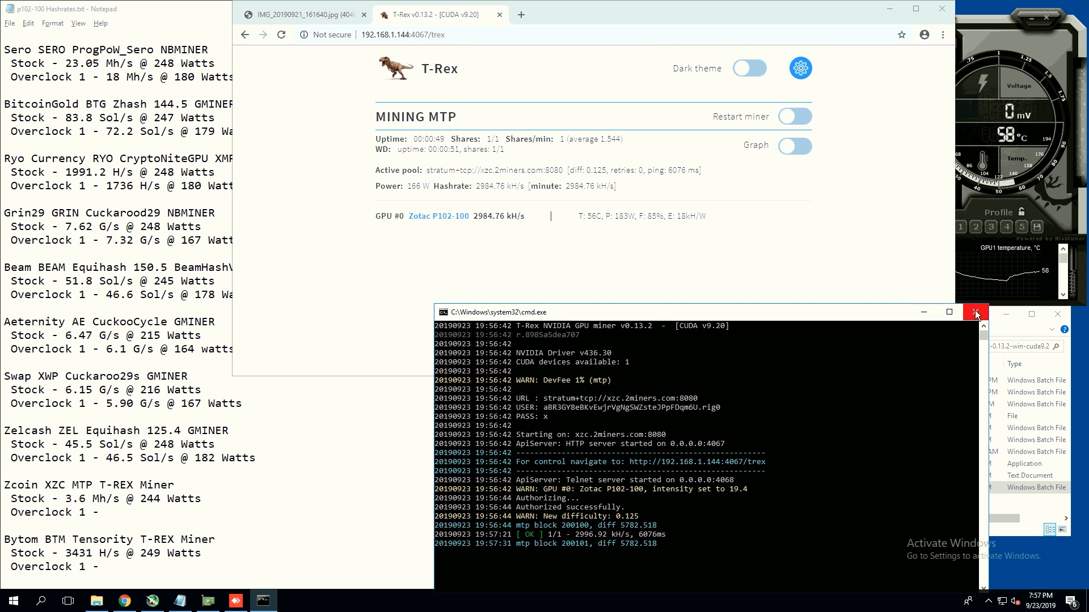
Step: Close the T-Rex console and log Zcoin's overclock as 2.9 Mh/s @ 166 Watts
left_click(975, 313)
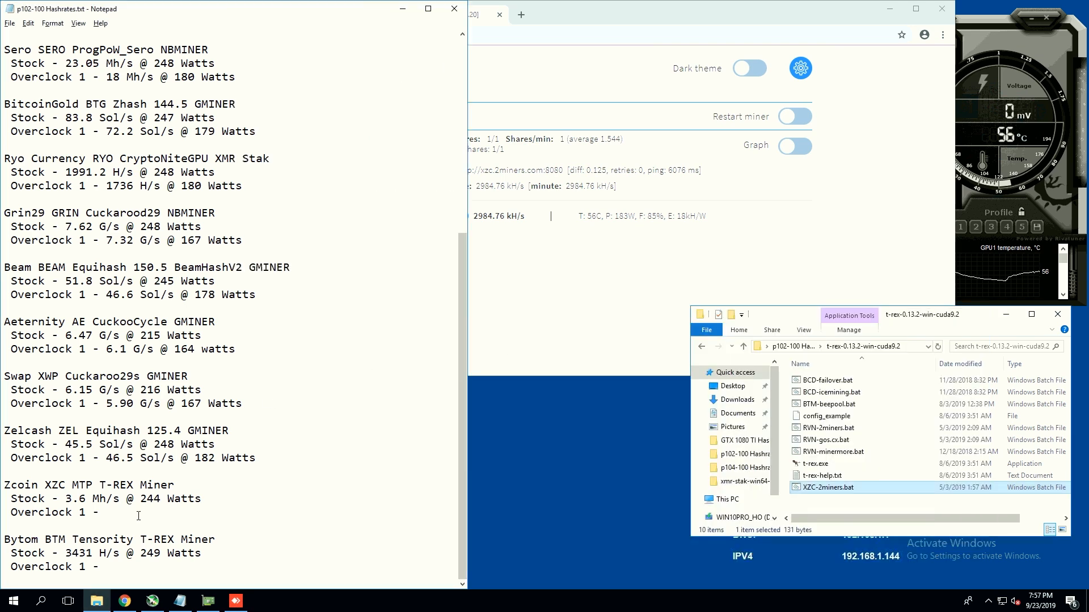
type("2.")
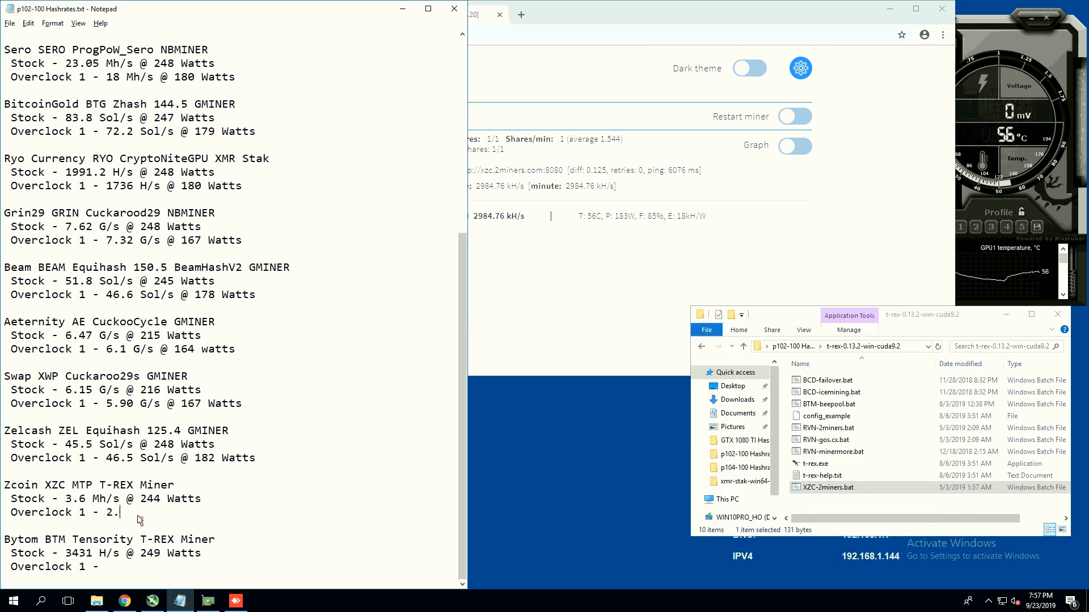
type("9 Mh/s")
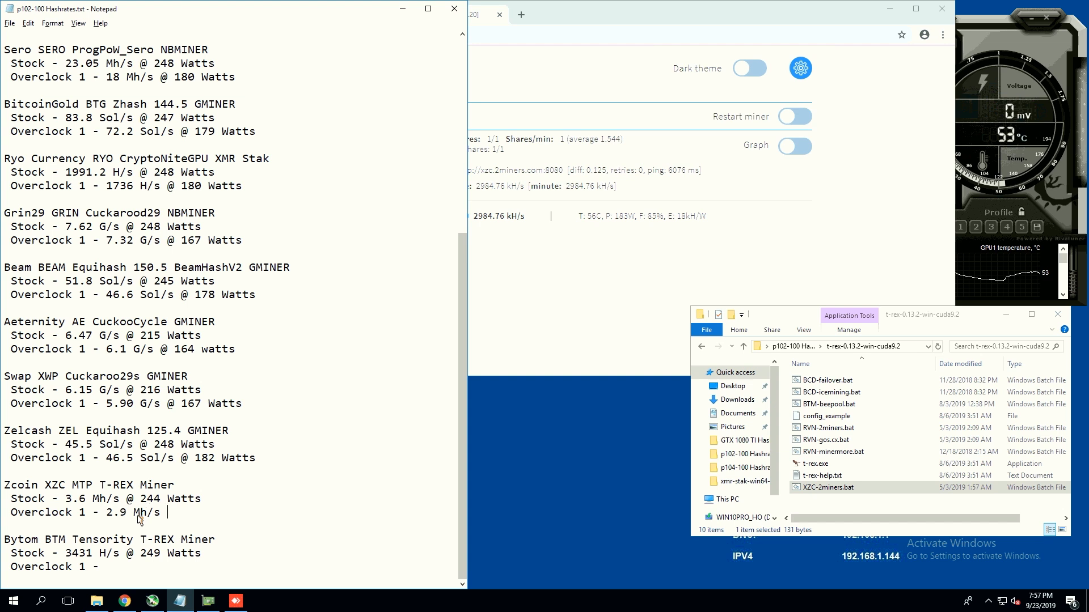
type("@ 166 Watts")
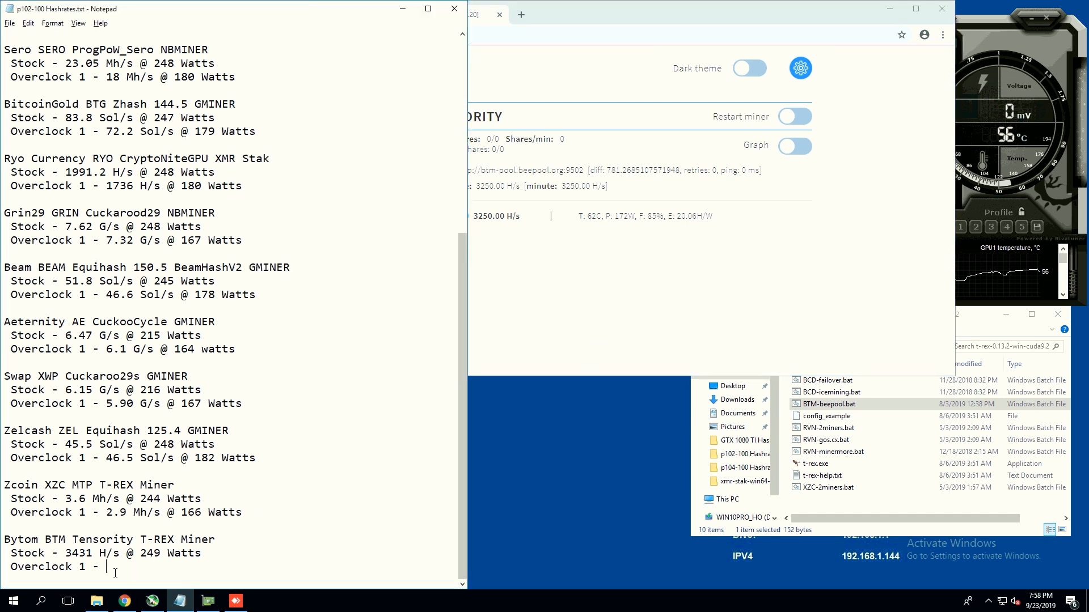
Step: Enter 3250 H/s @ 162 Watts on Bytom's Overclock 1 line
type("3250 H/s @")
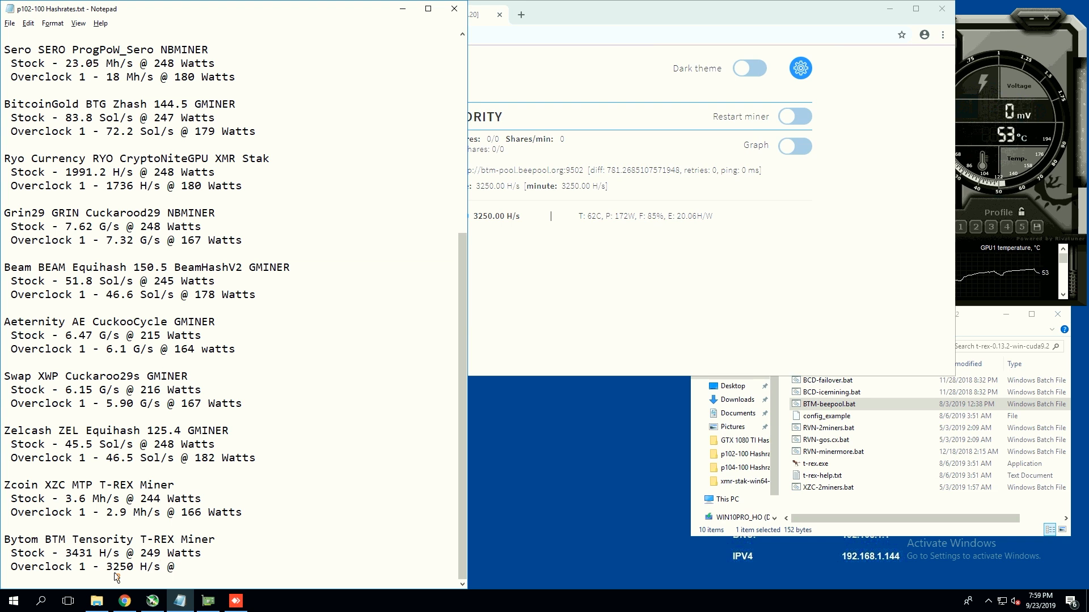
type("162 Watts")
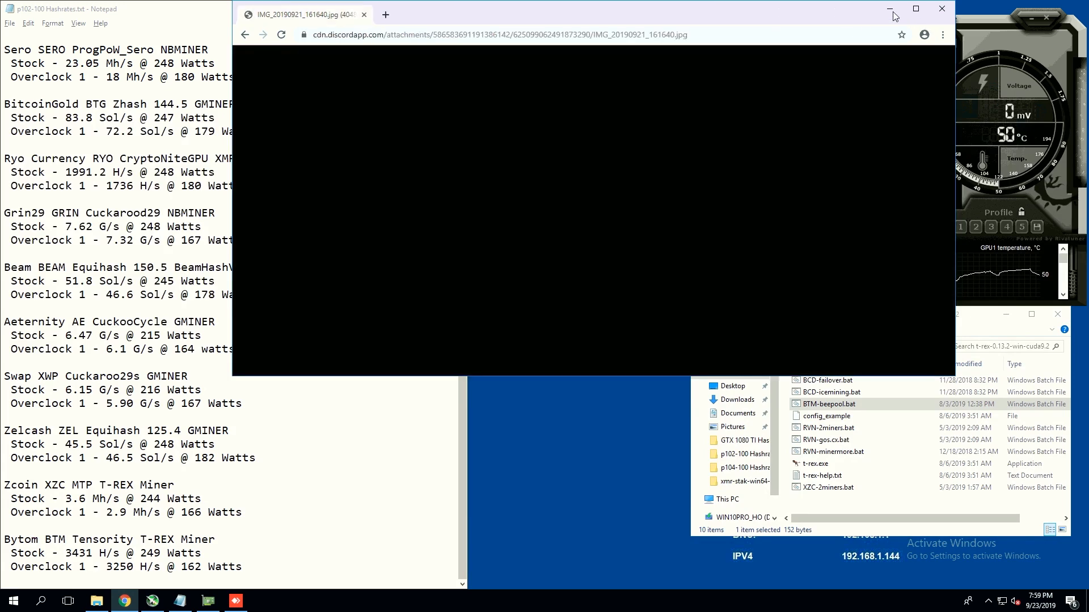
mouse_move(334, 445)
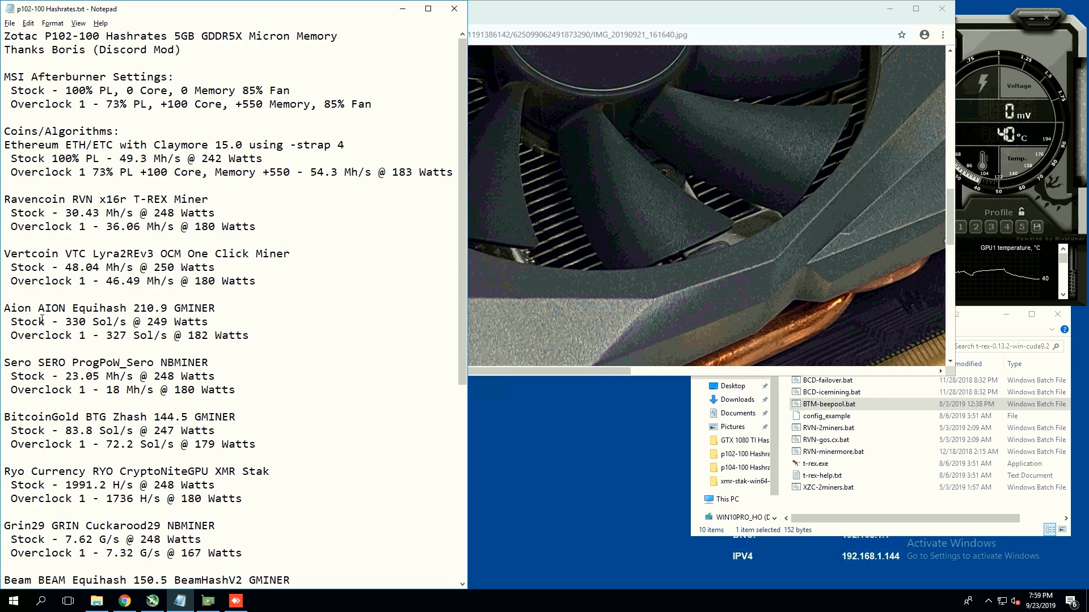
scroll("down", 3)
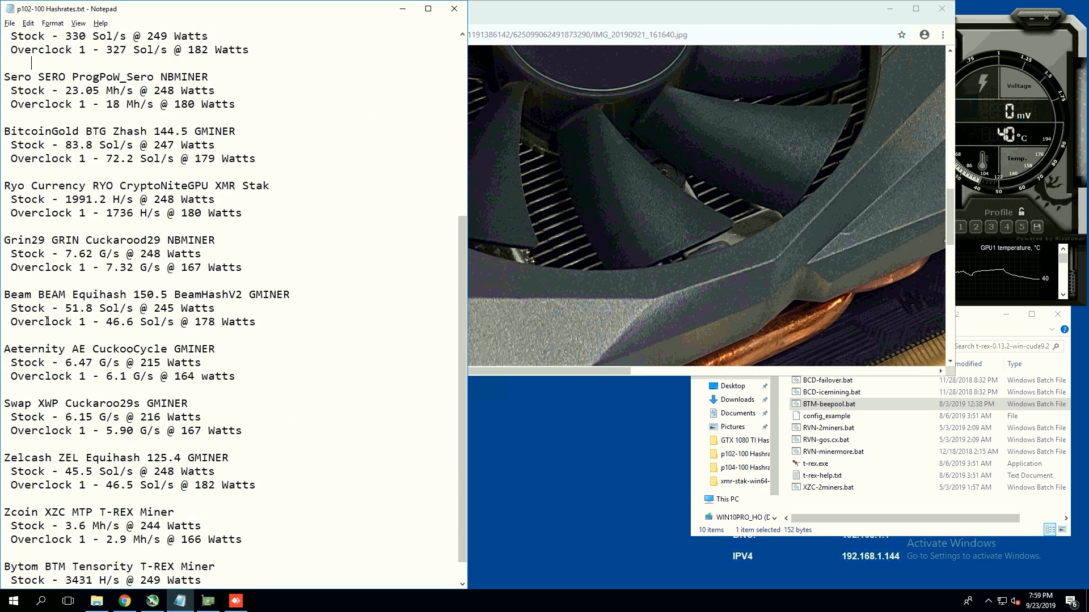
scroll("down", 3)
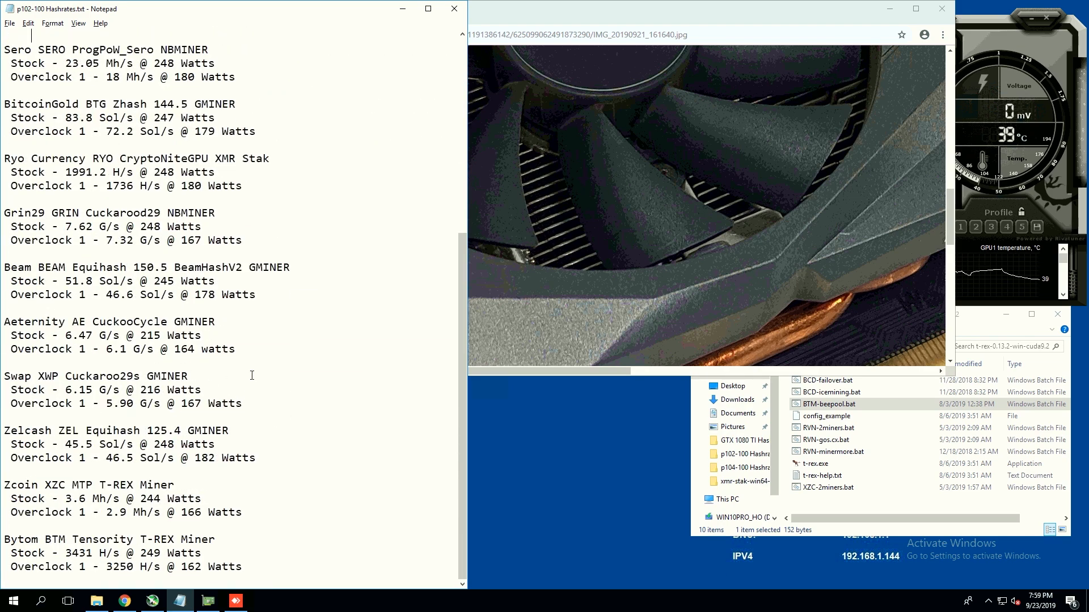